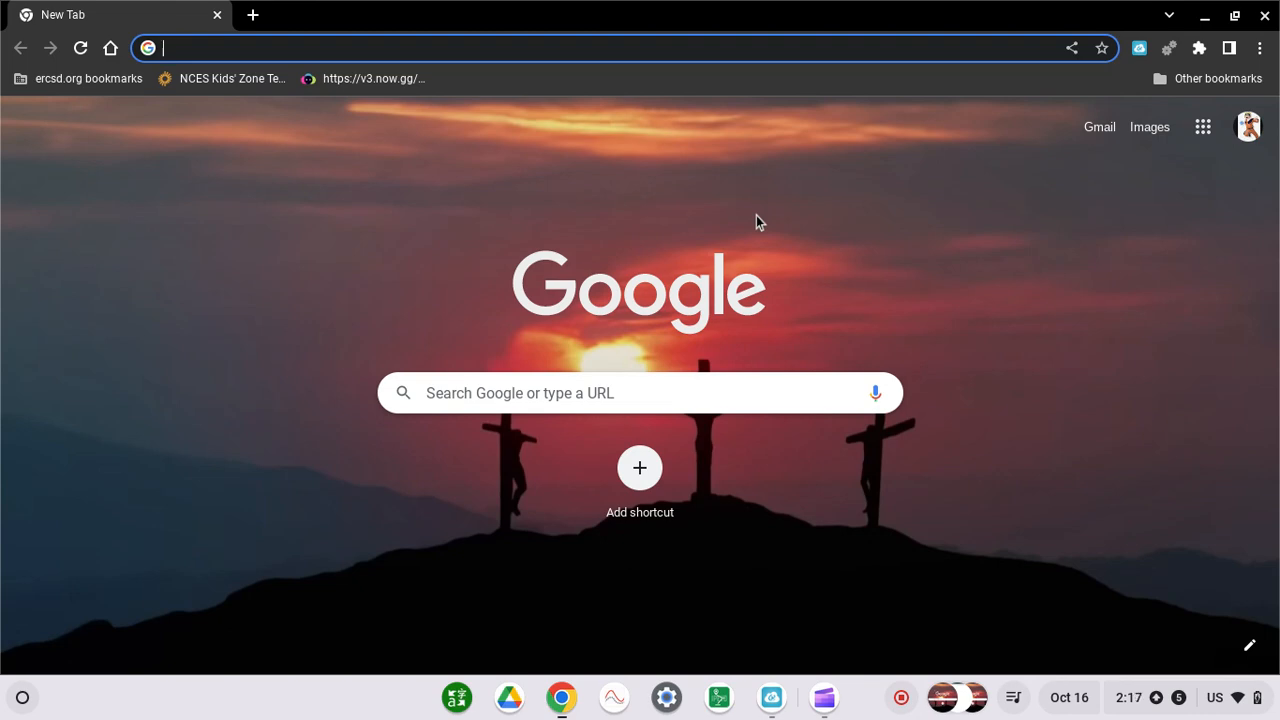
mouse_move(702, 255)
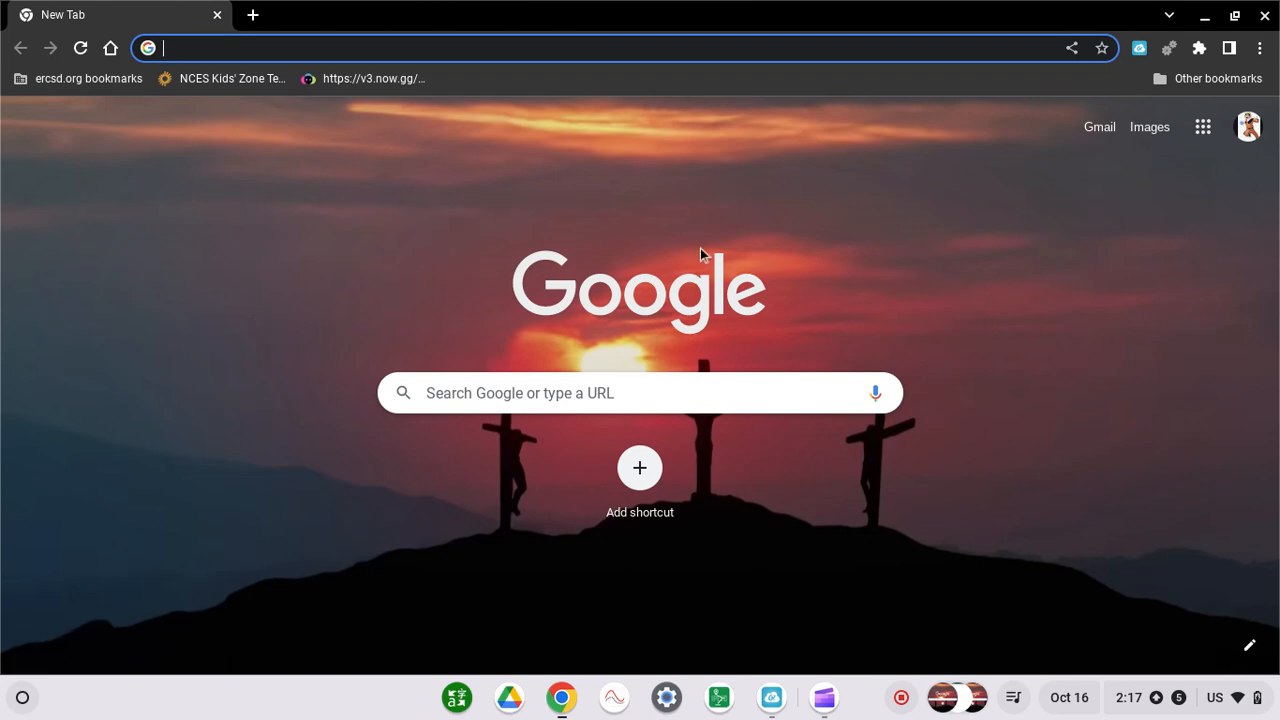
Step: Change Chrome's address-bar search engine from Google to Bing in Settings
click(1259, 48)
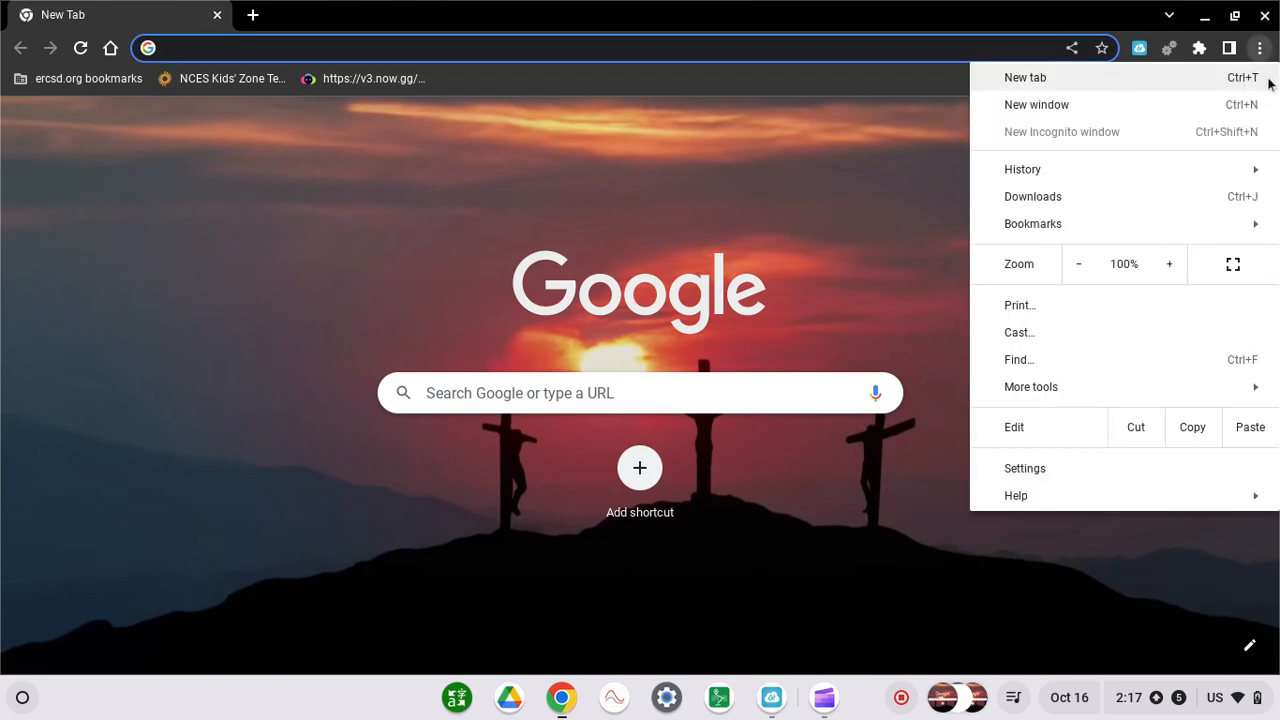
click(1025, 468)
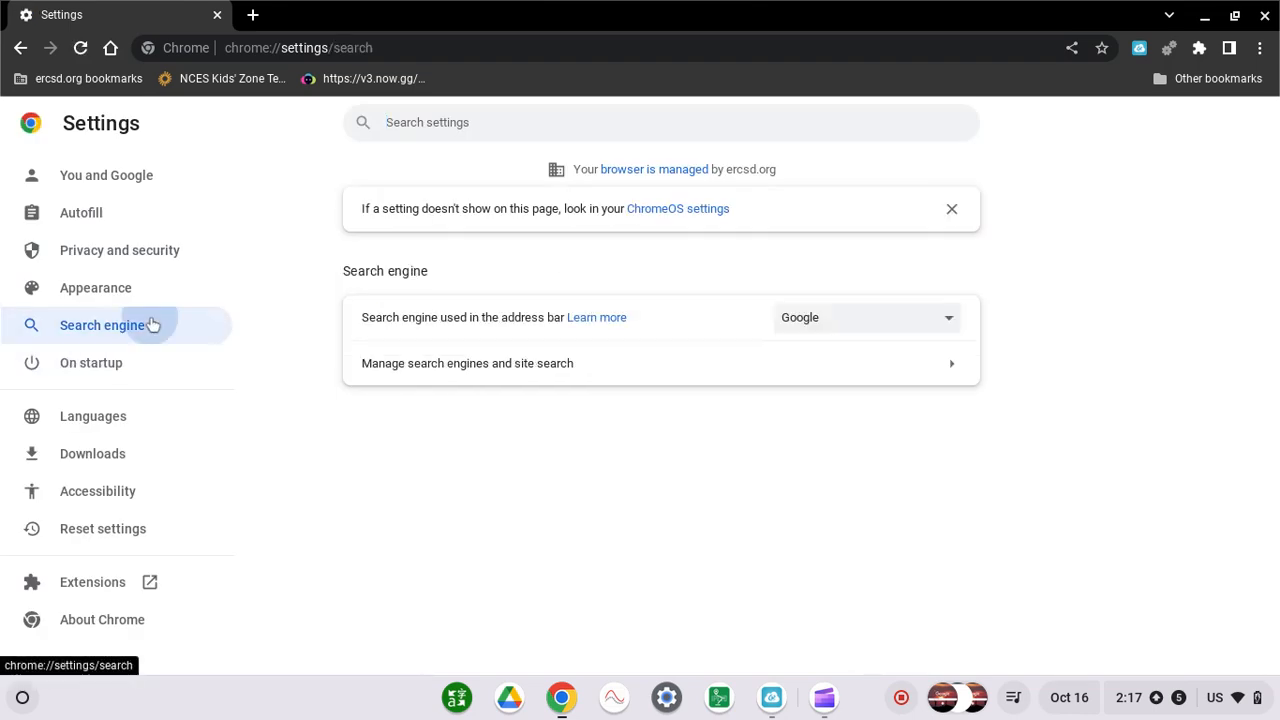
click(865, 317)
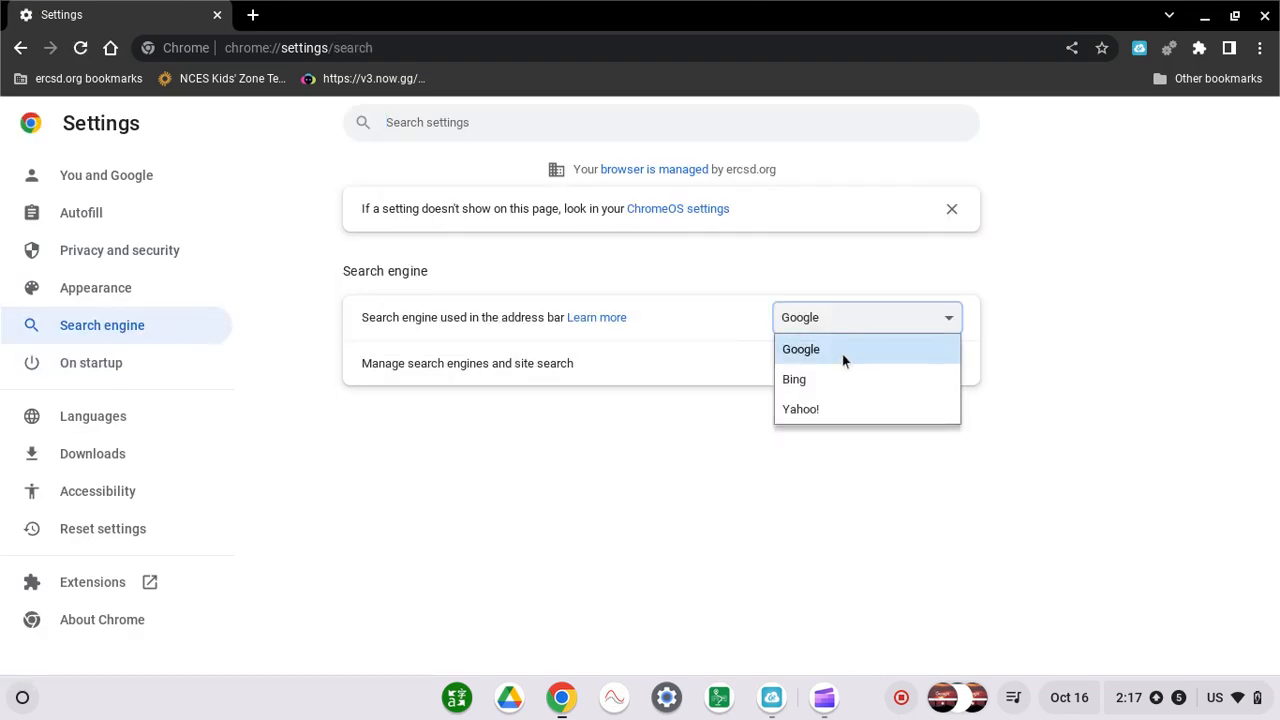
click(793, 378)
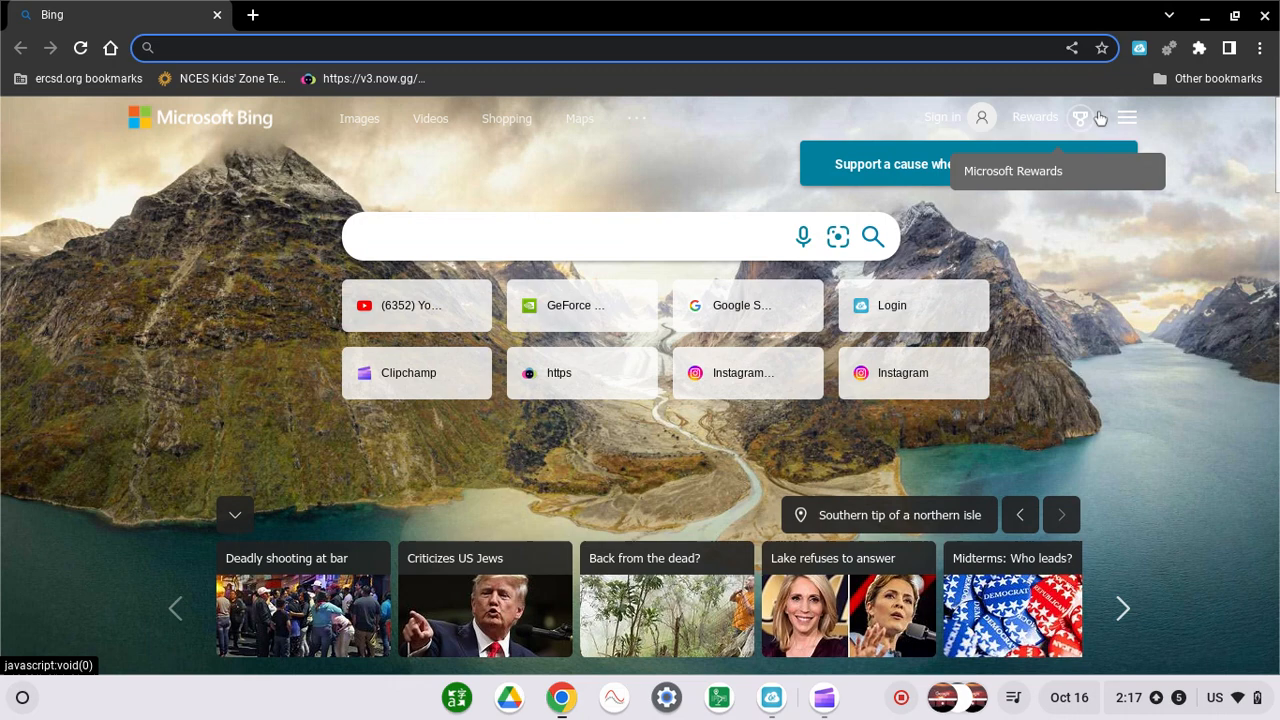
Step: Search Bing for 'roblox', dismiss the extension offer, and start signing in
click(620, 236)
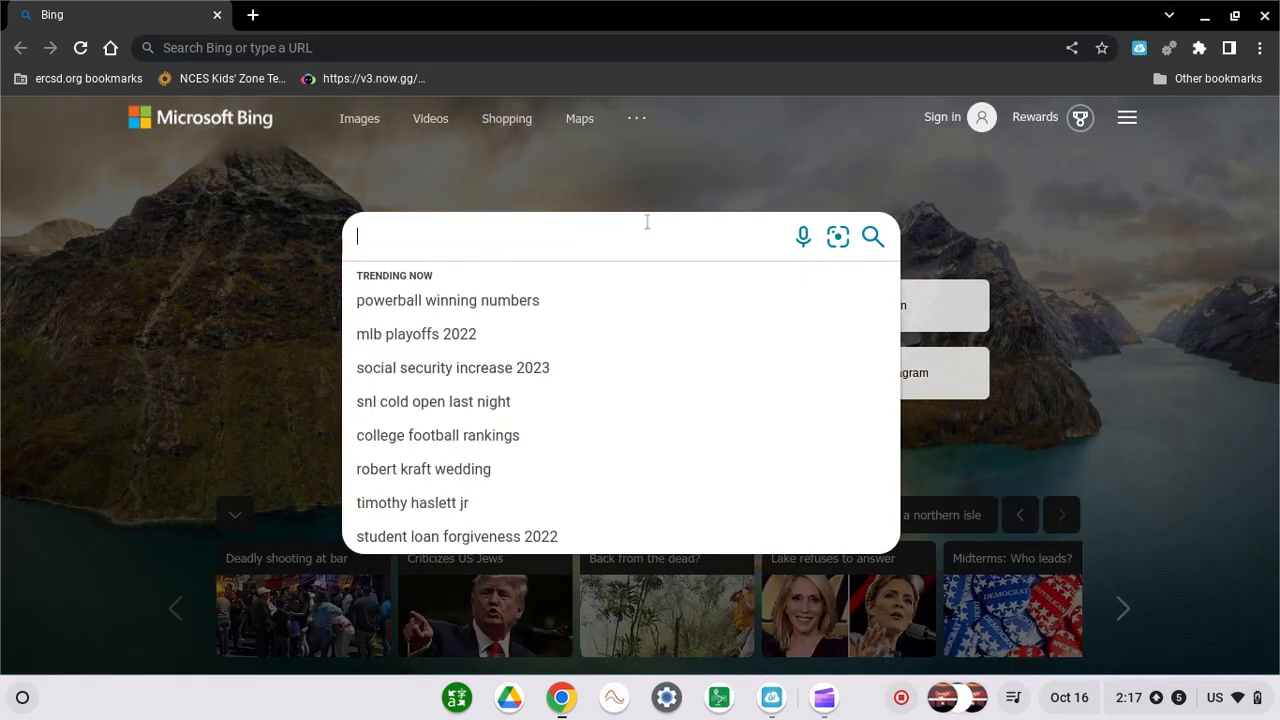
text(roblox)
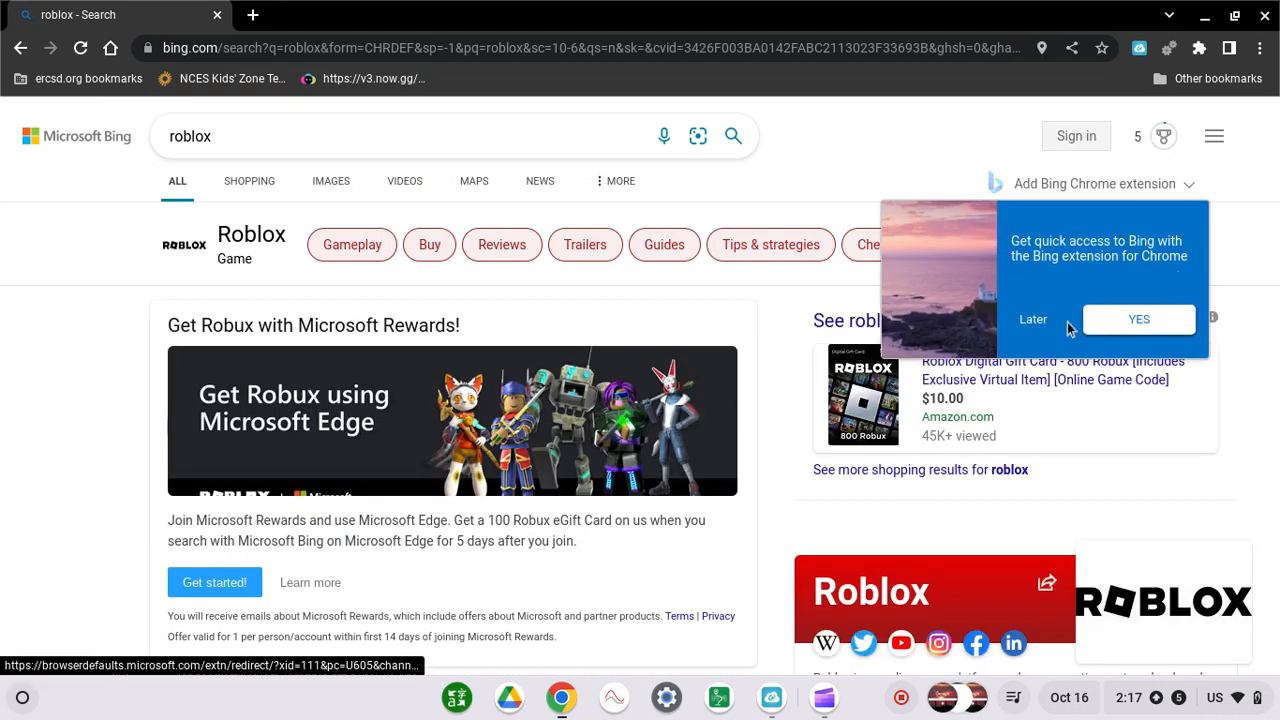
click(1033, 319)
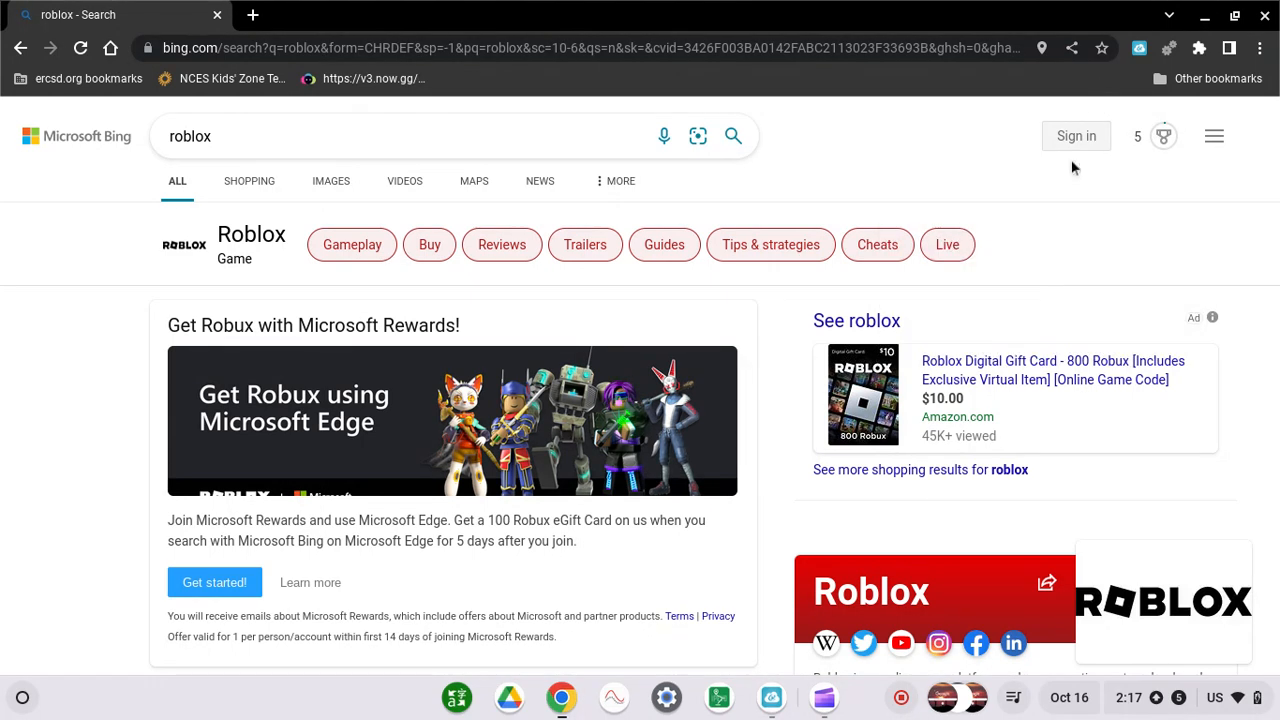
click(1076, 136)
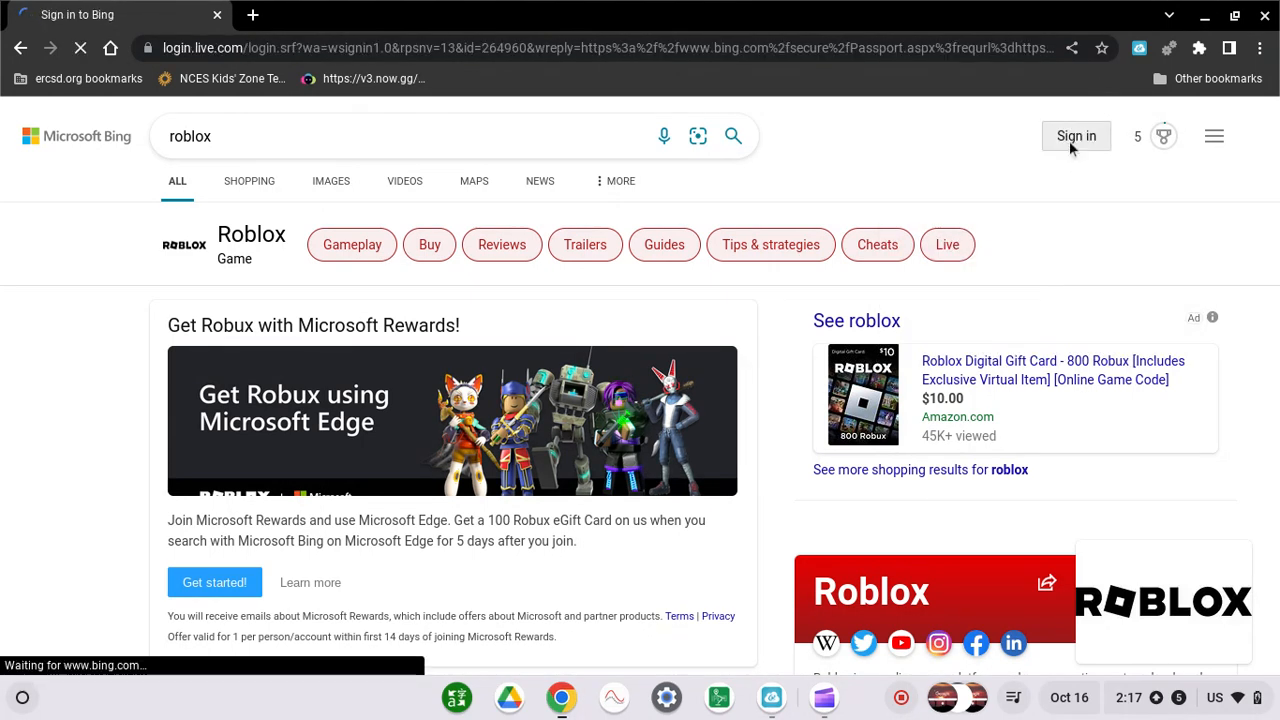
Step: Sign in to the Microsoft account with its Gmail address and password, answering Stay signed in
click(1075, 136)
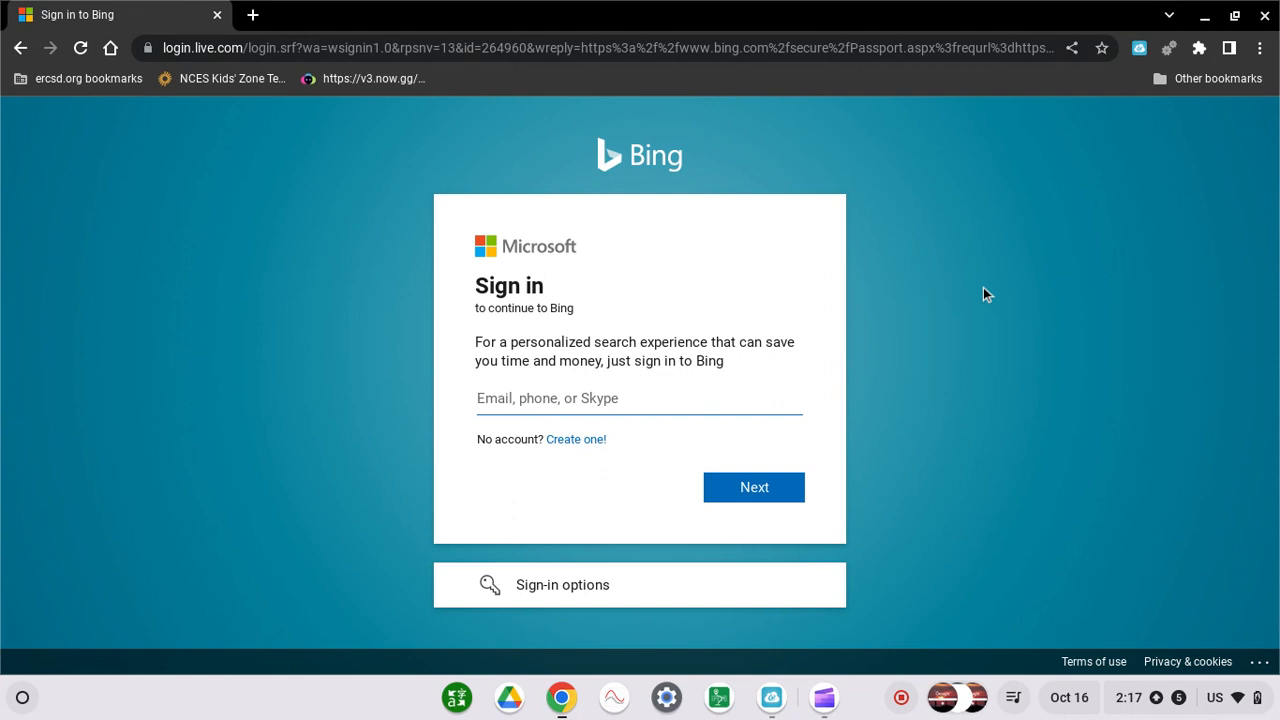
mouse_move(547, 456)
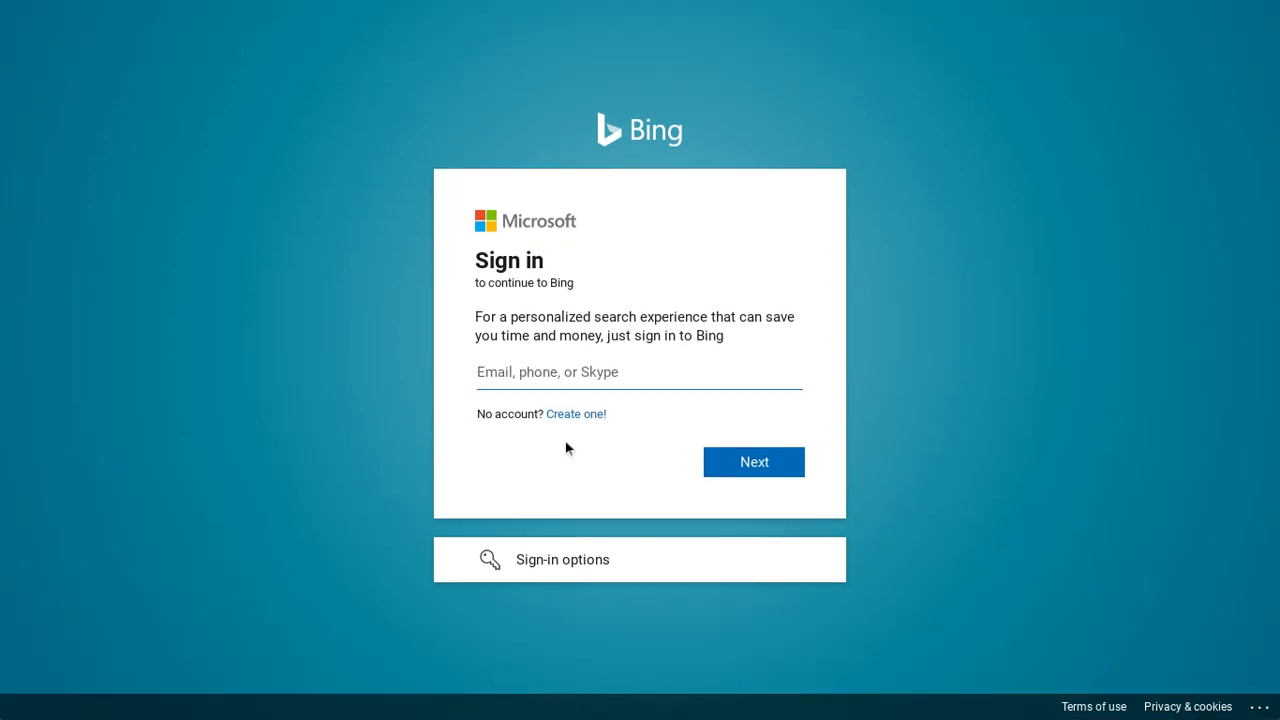
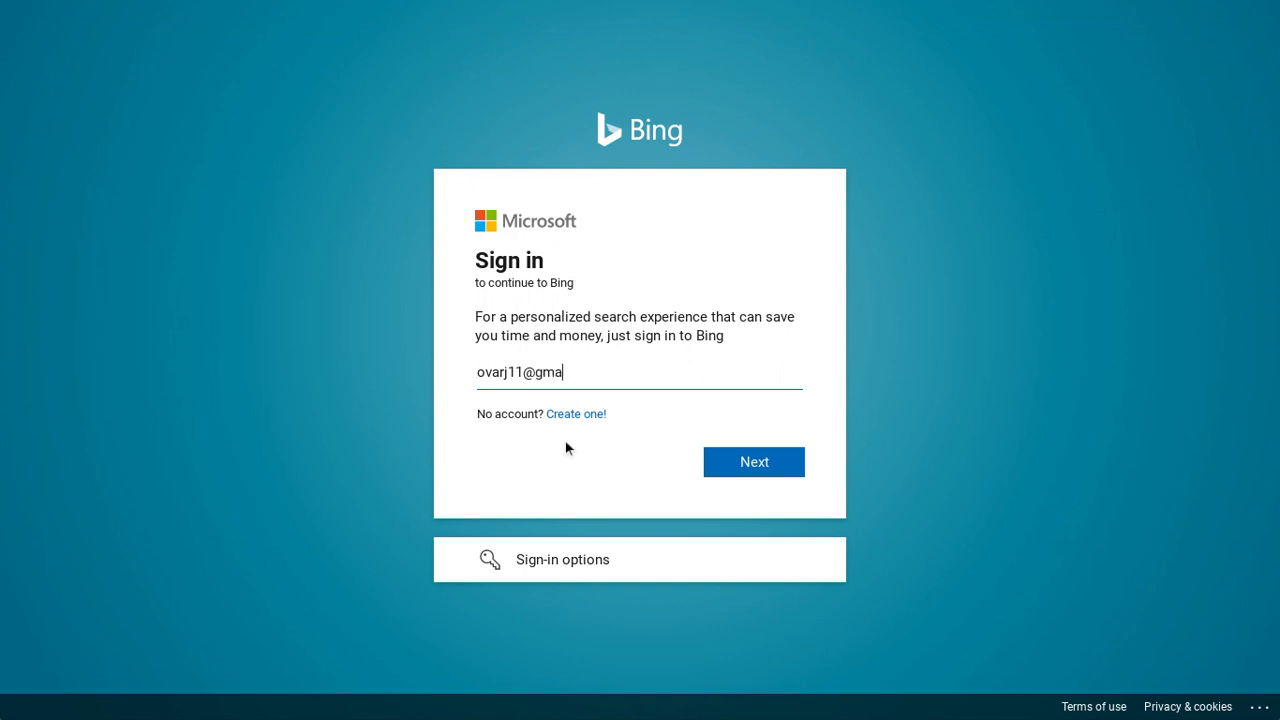
click(753, 461)
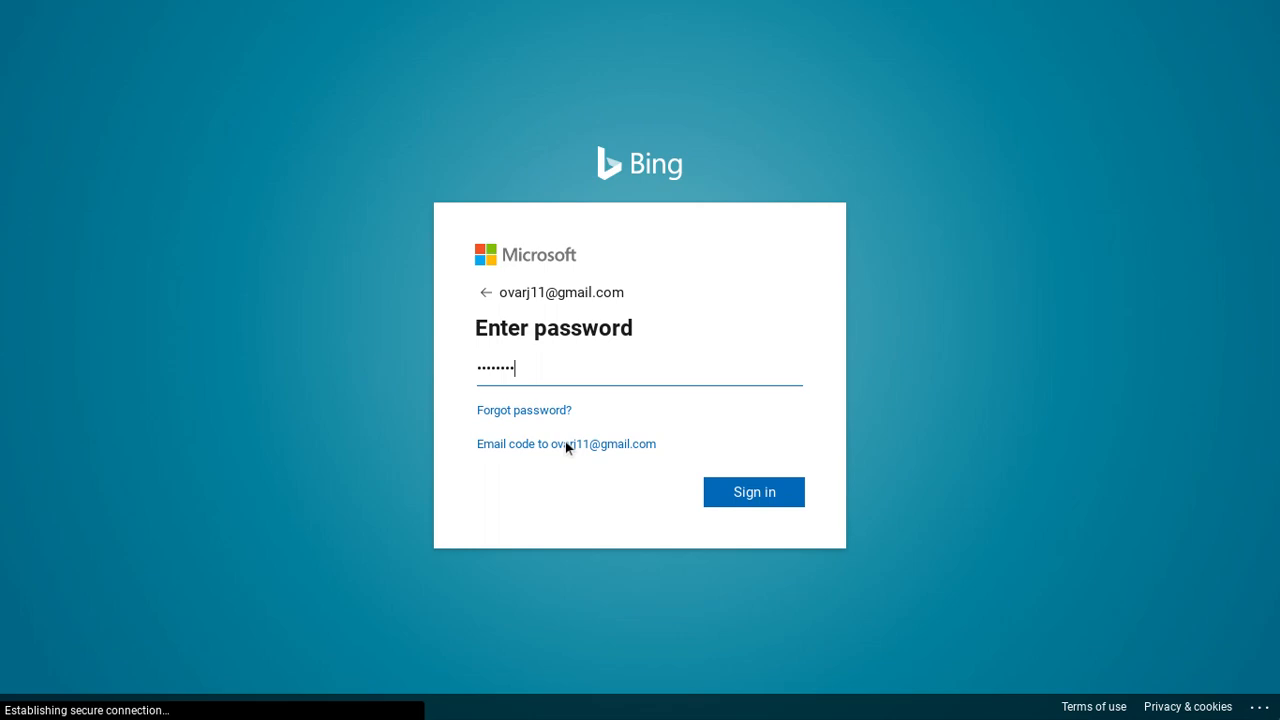
click(753, 491)
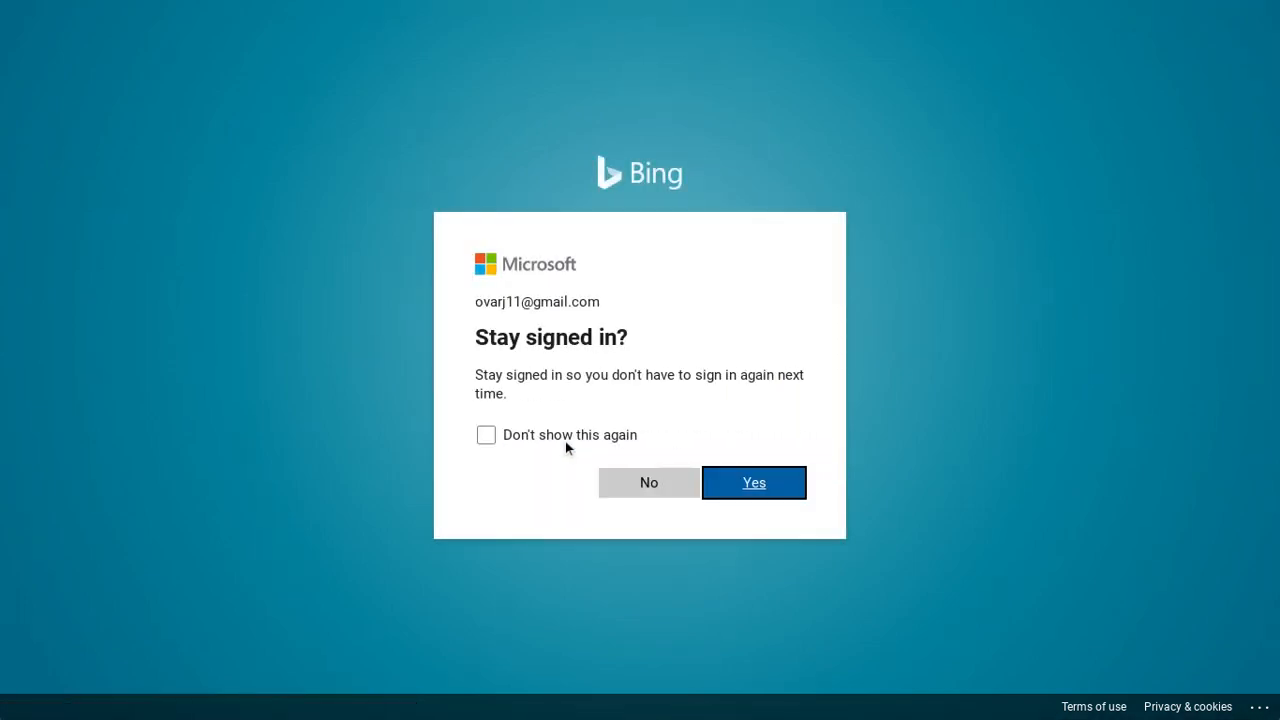
click(753, 482)
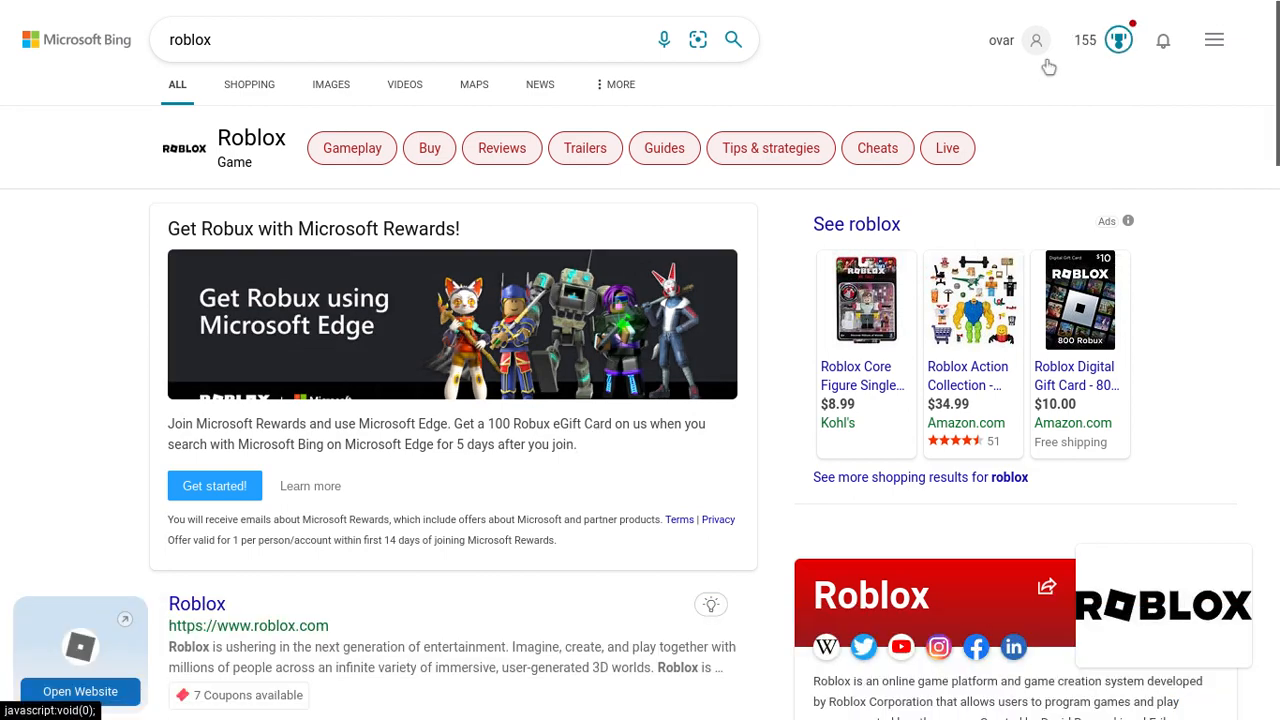
mouse_move(820, 123)
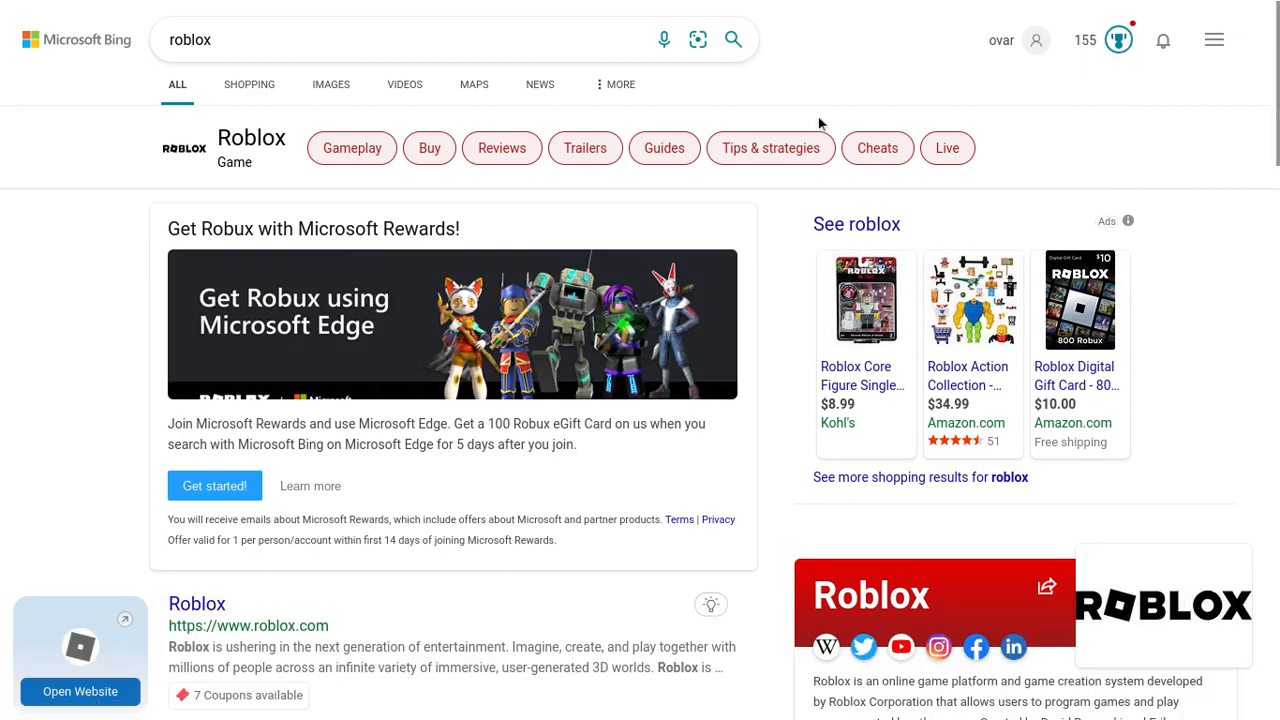
Step: Run Bing searches for 'fortnite tracker' and 'powerball winning numbers'
click(400, 39)
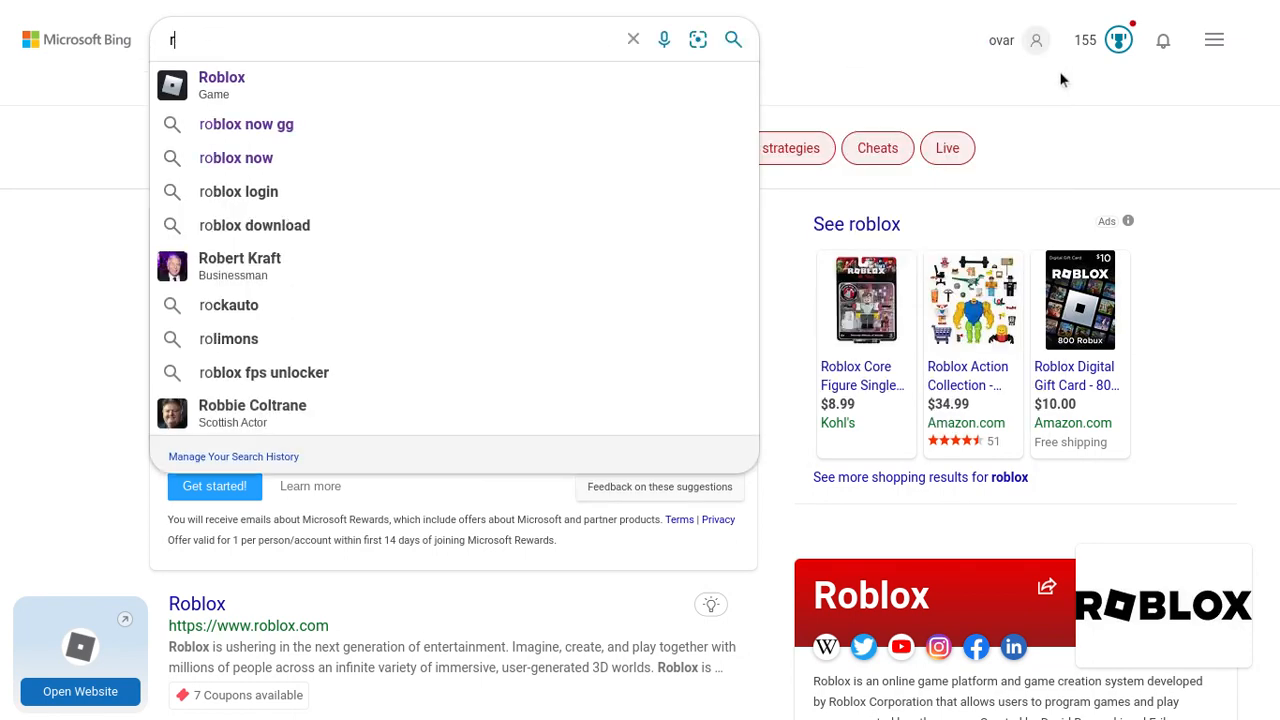
text(for)
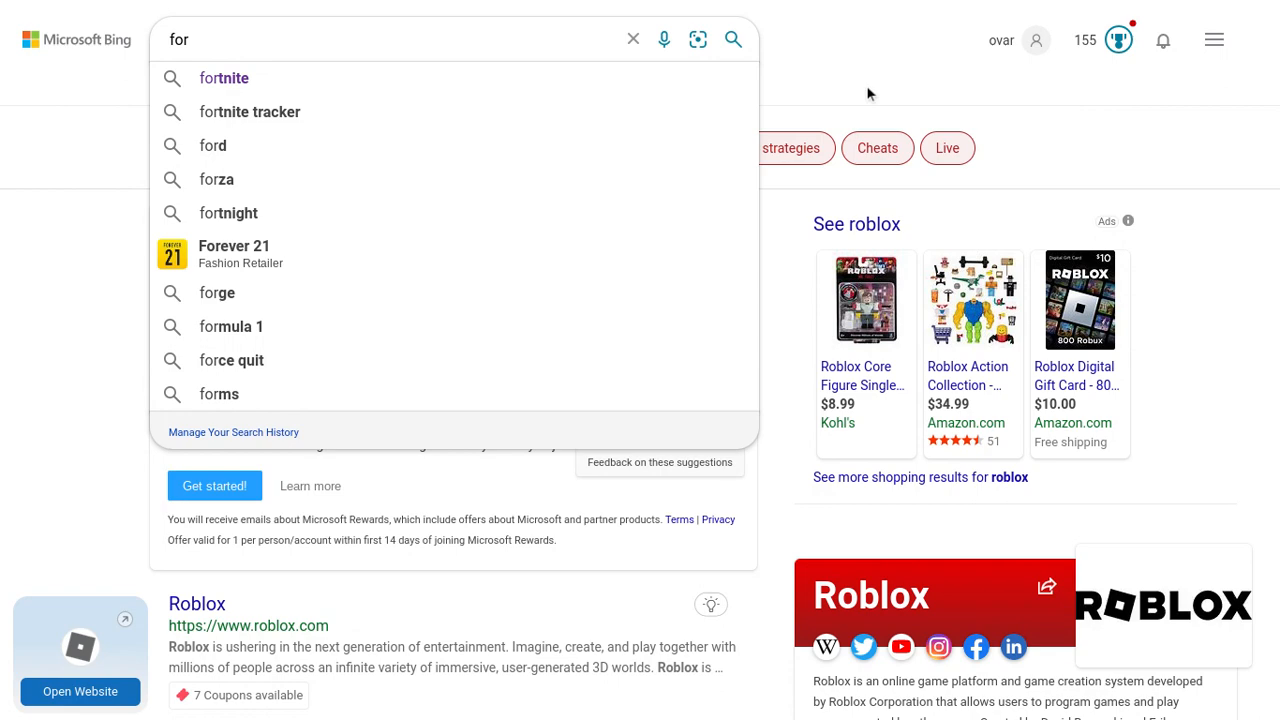
mouse_move(252, 254)
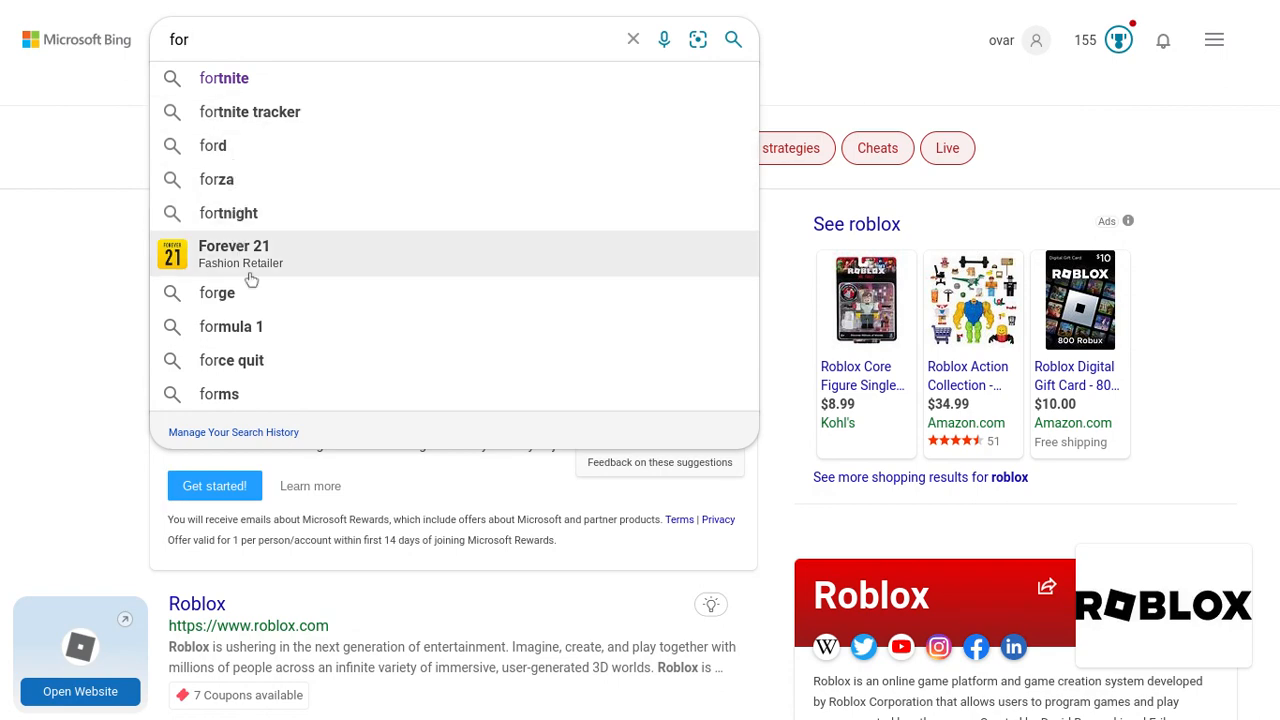
click(249, 111)
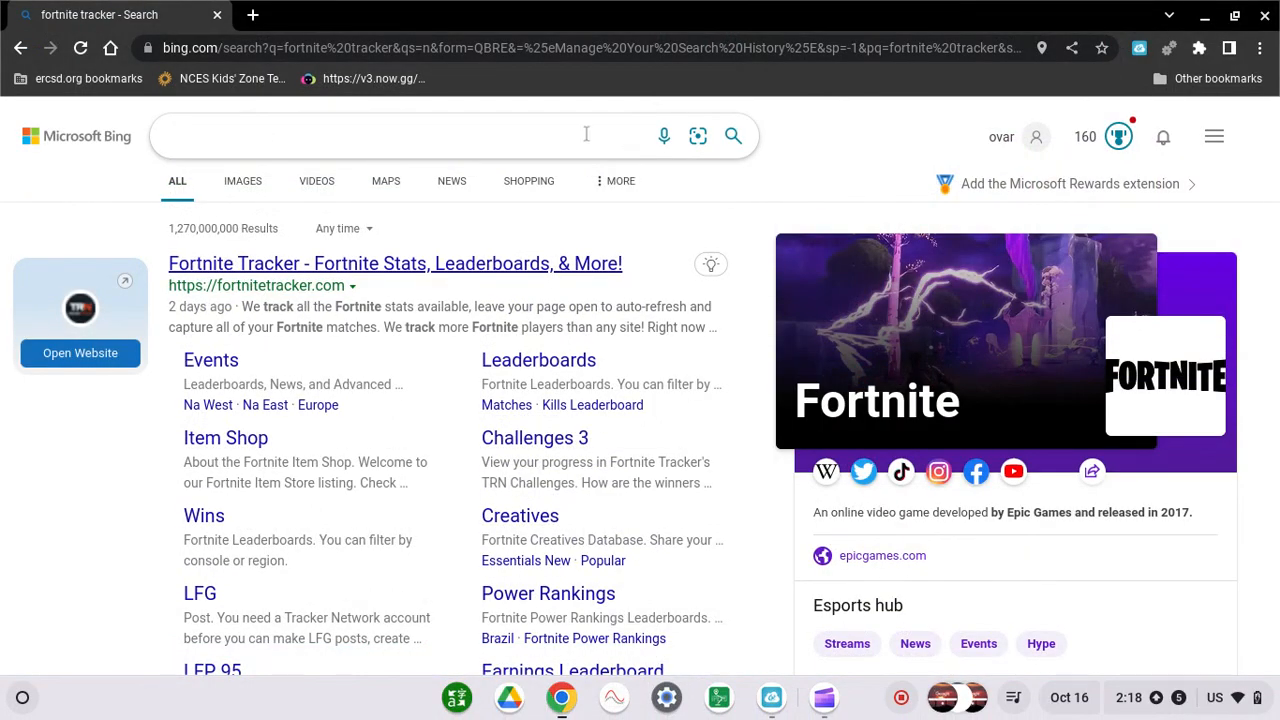
click(400, 135)
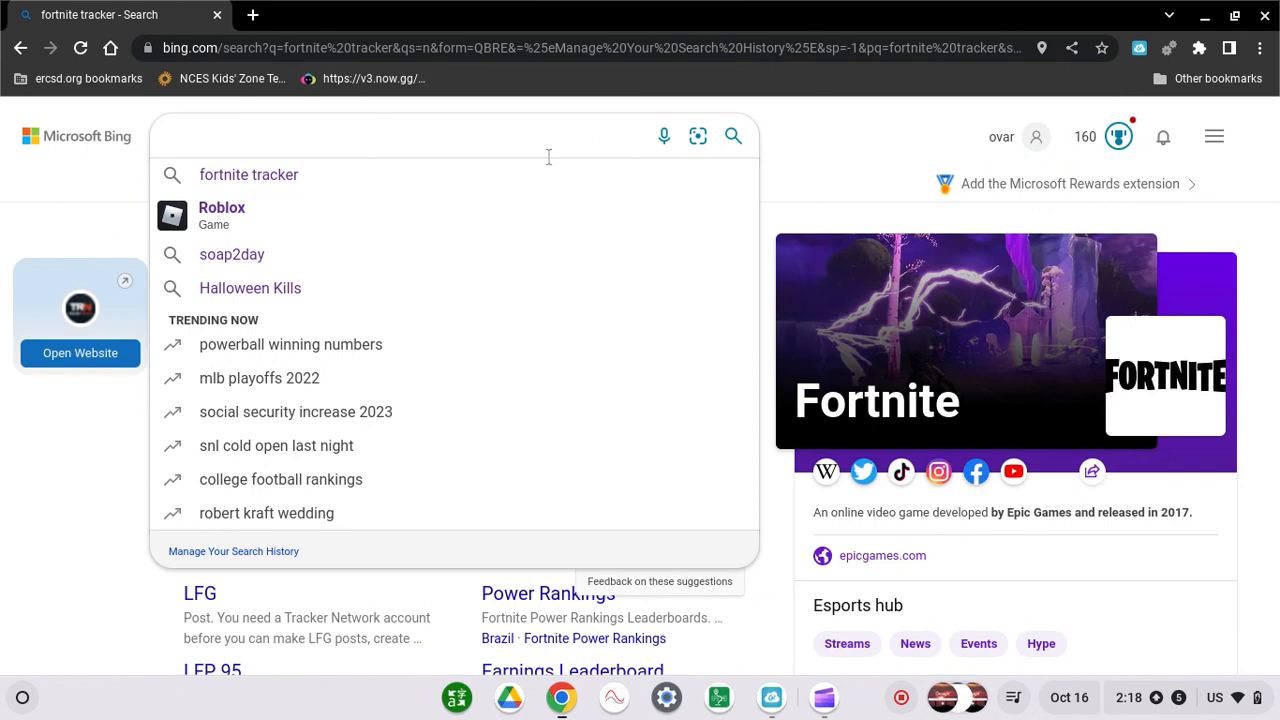
click(290, 344)
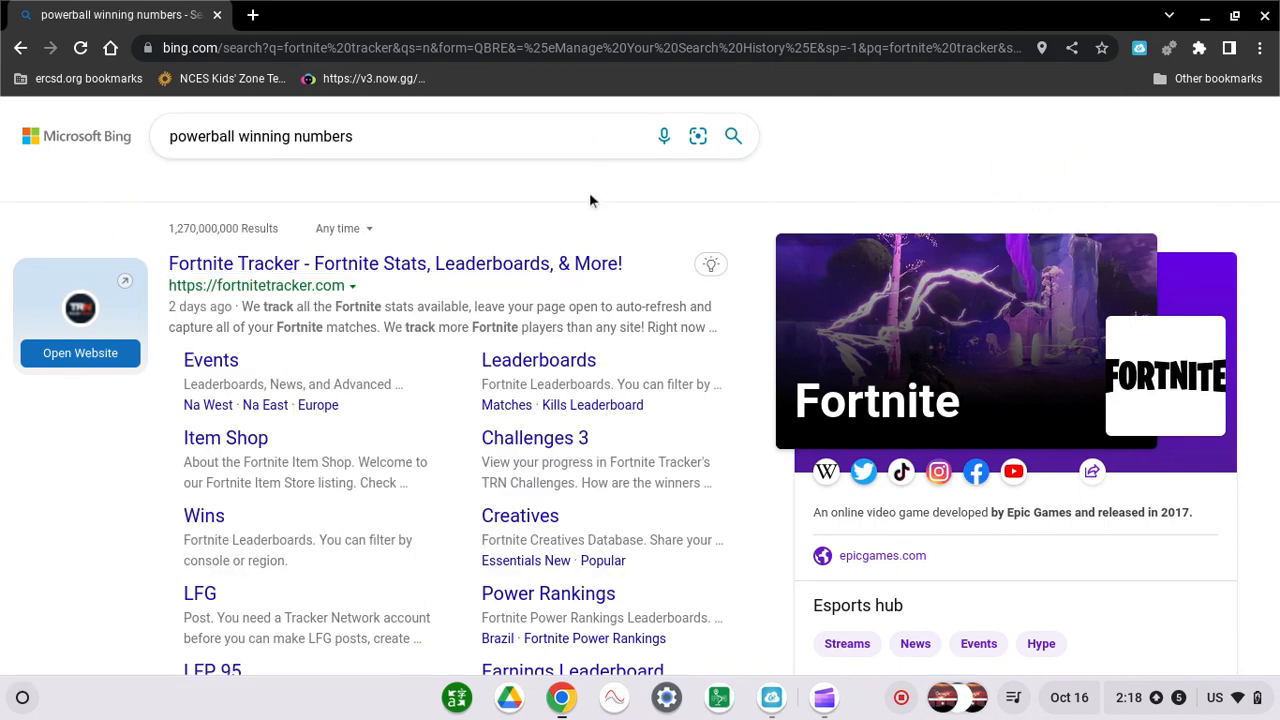
Step: Check the Rewards points total of 165 and go to the Rewards redeem page
click(733, 136)
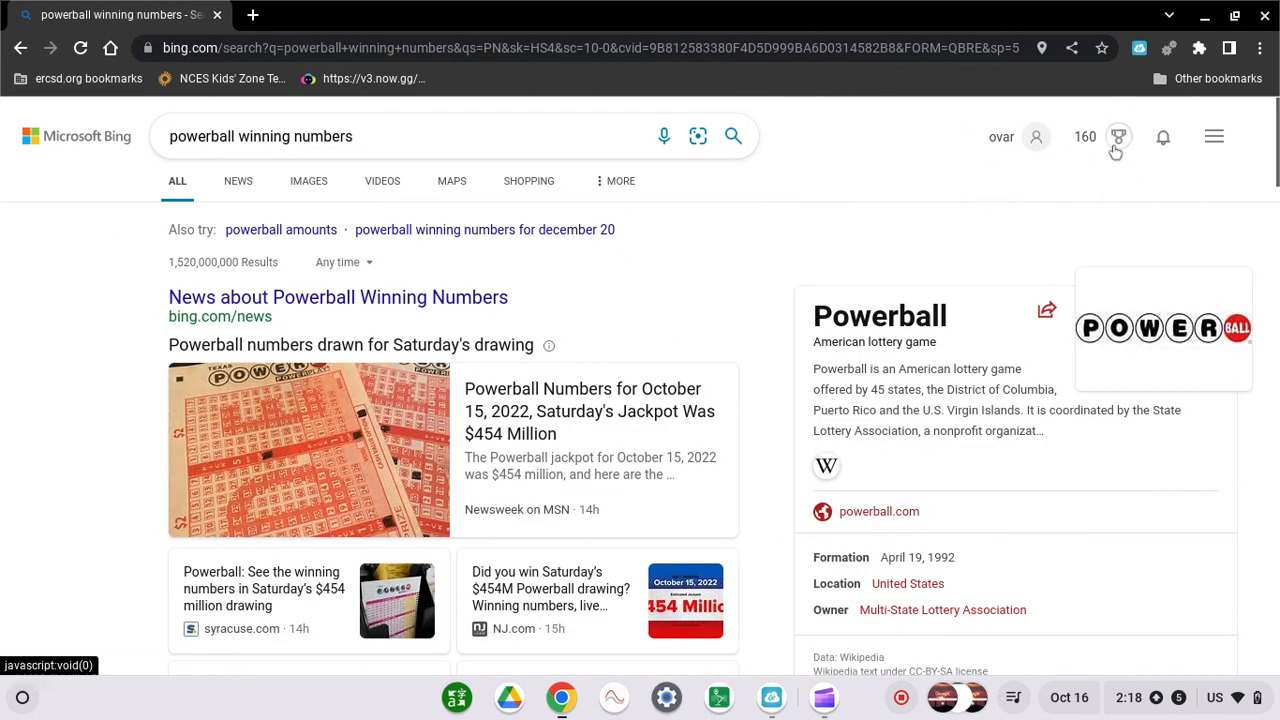
click(1118, 137)
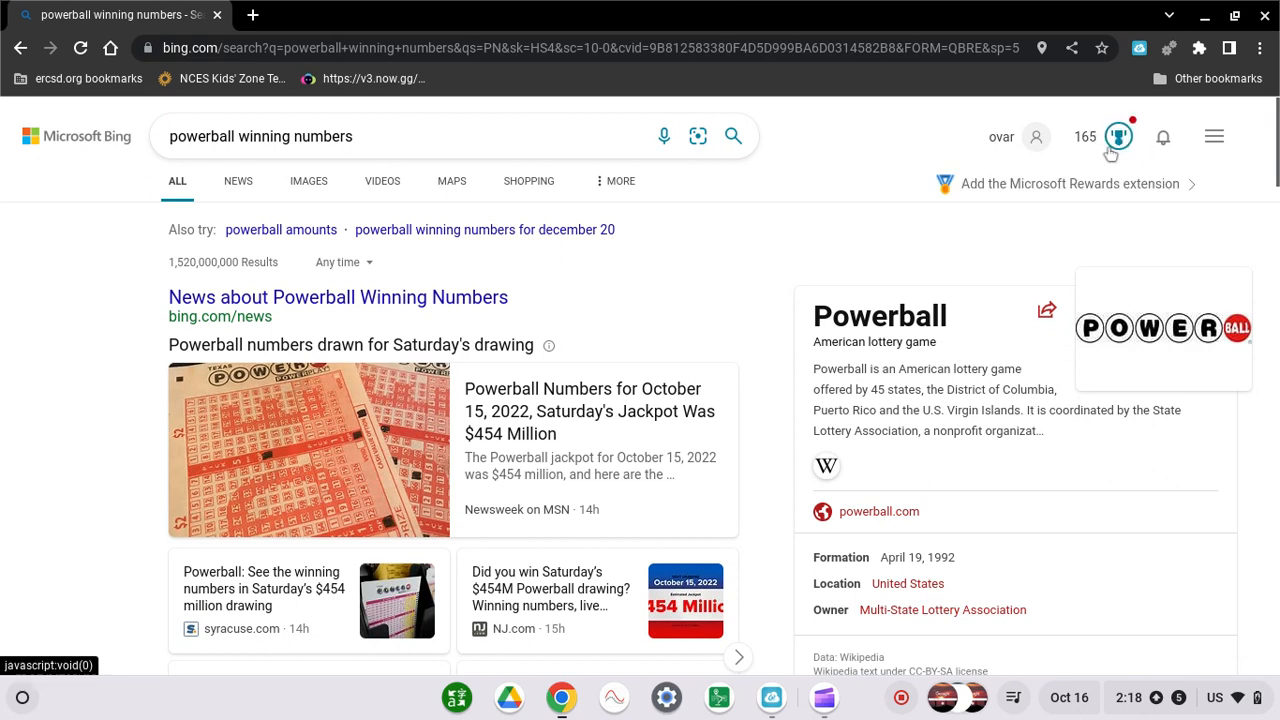
mouse_move(930, 110)
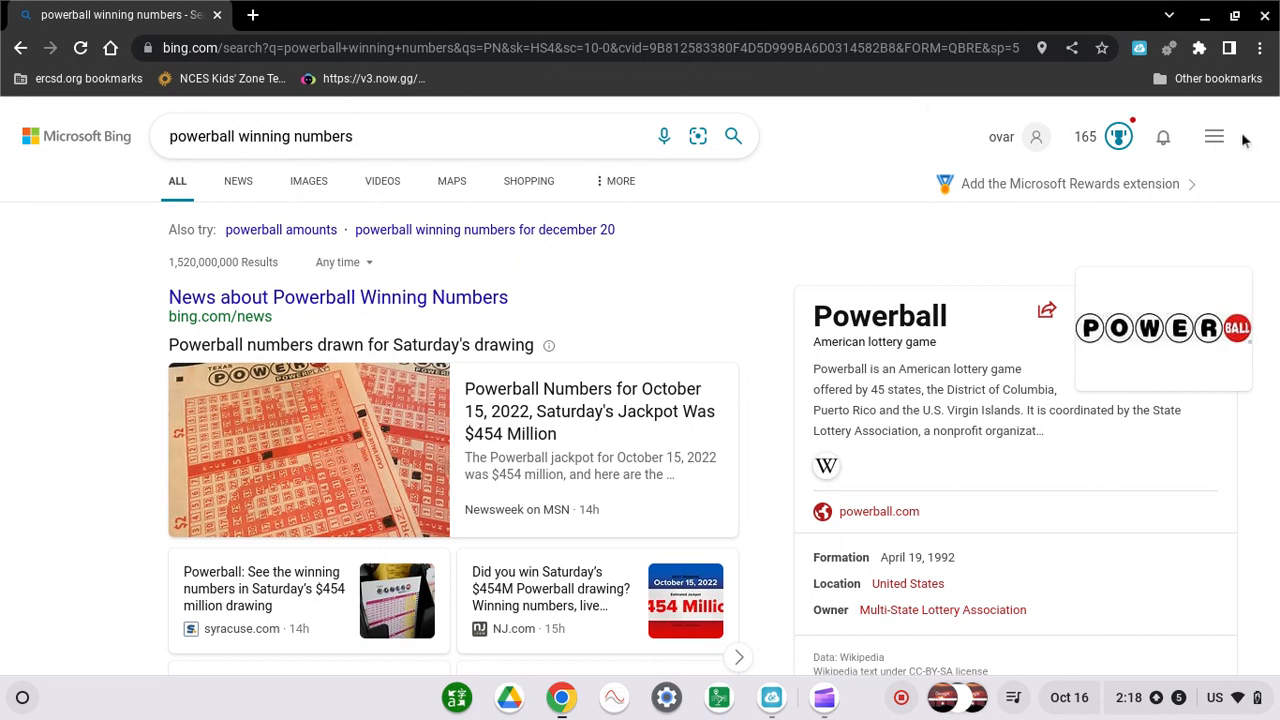
click(1213, 136)
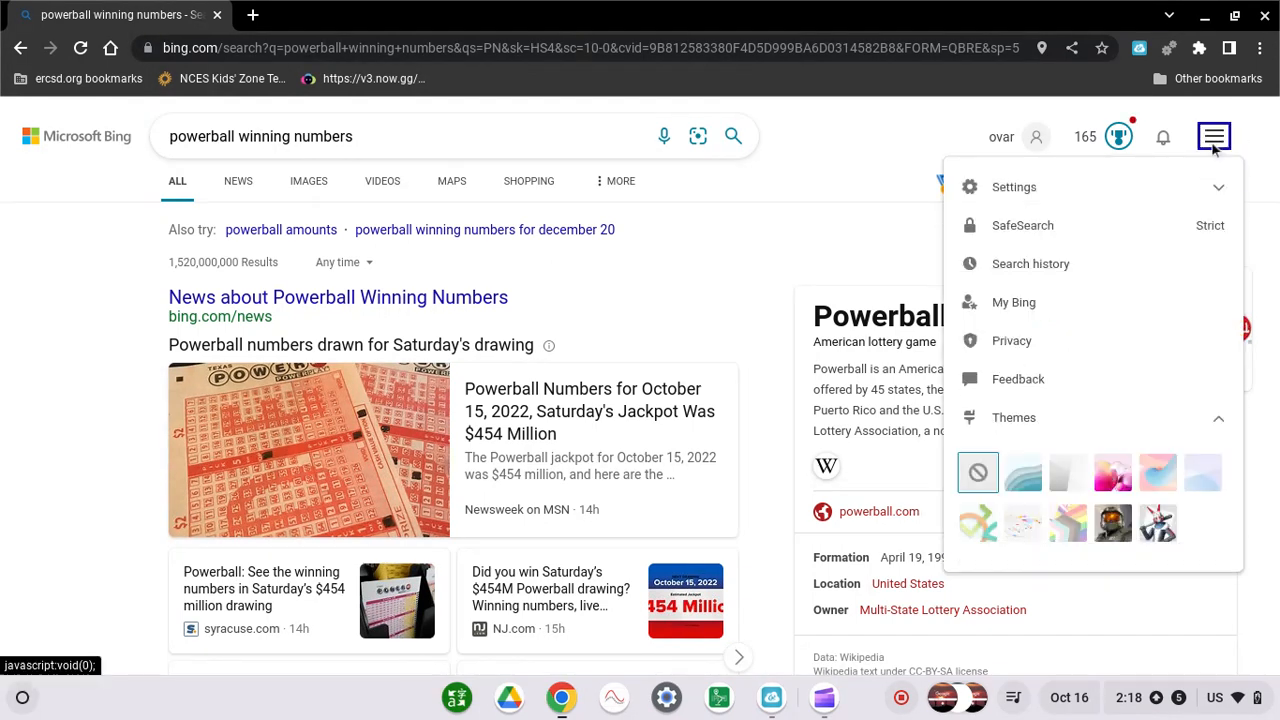
click(1213, 137)
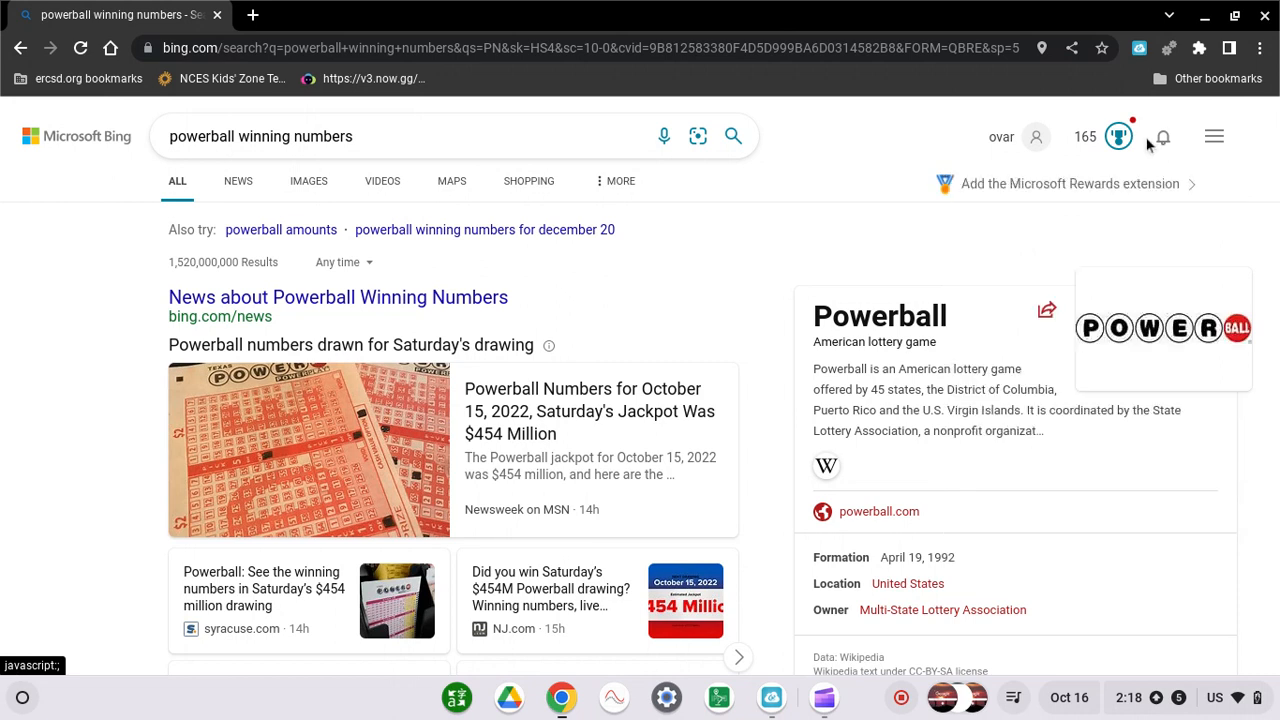
click(1117, 137)
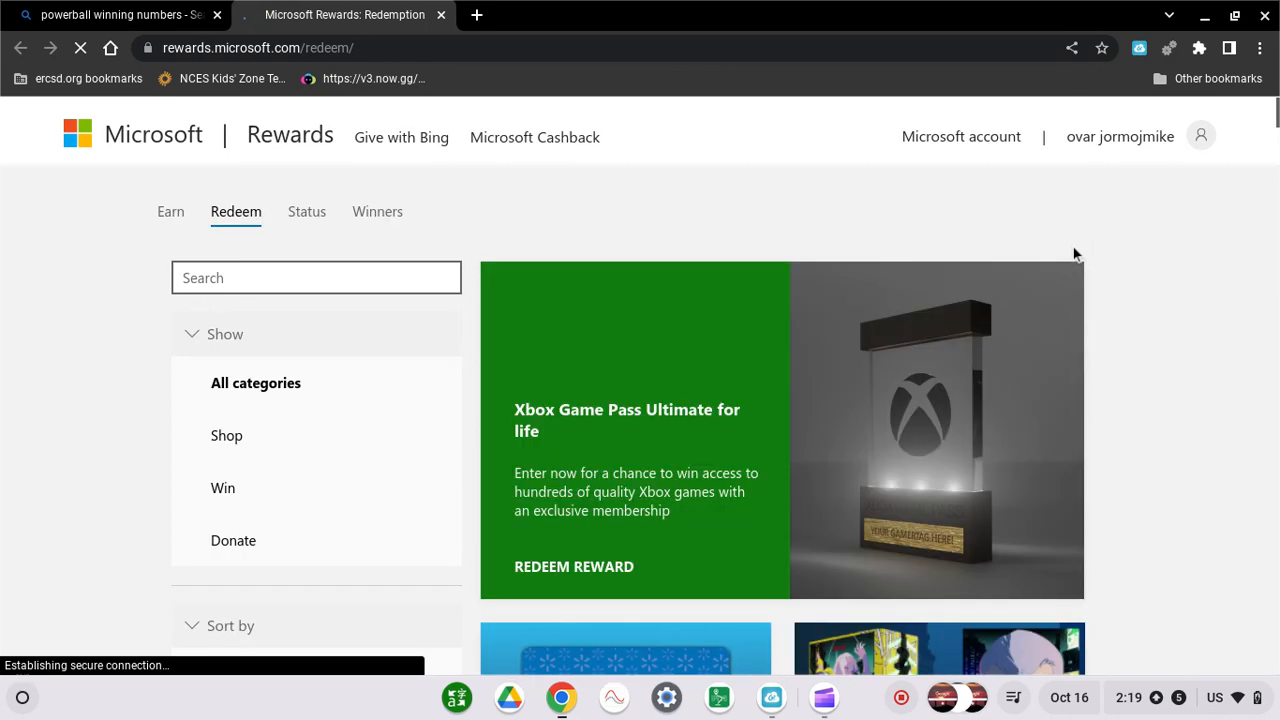
Step: Scroll through the sweepstakes rewards, each showing 165 of 200 points
scroll(down, 3)
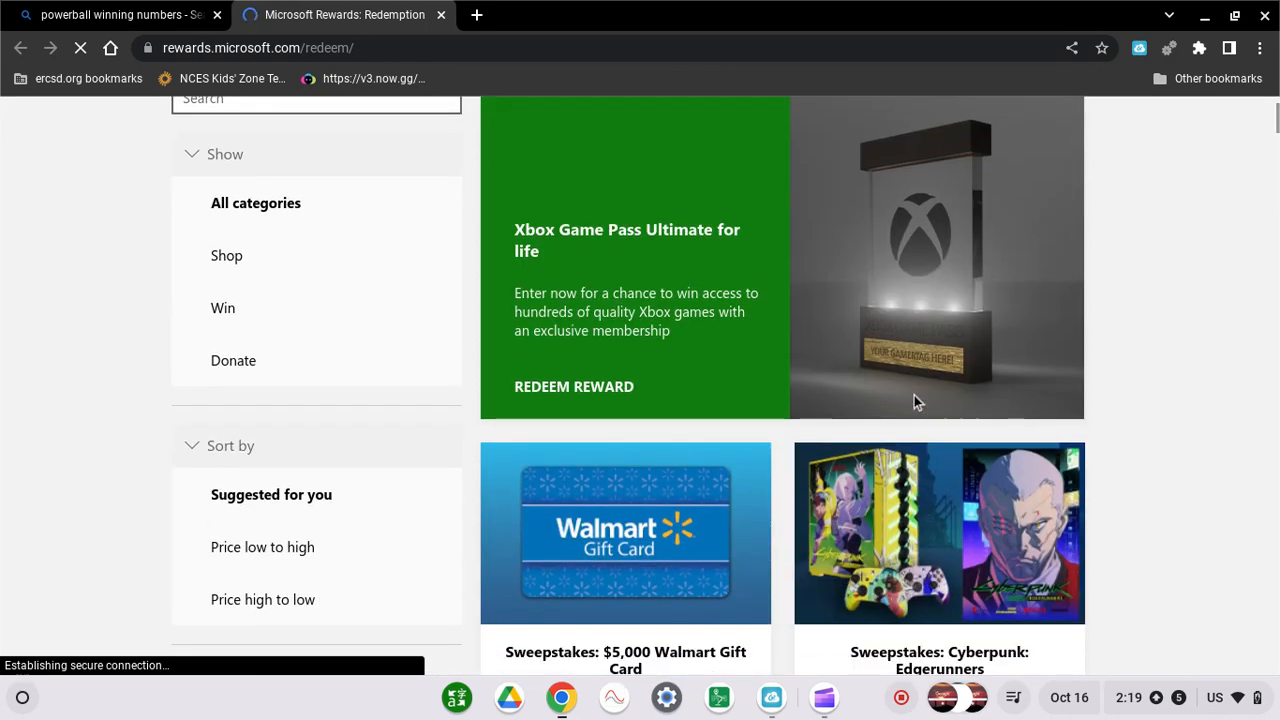
scroll(down, 3)
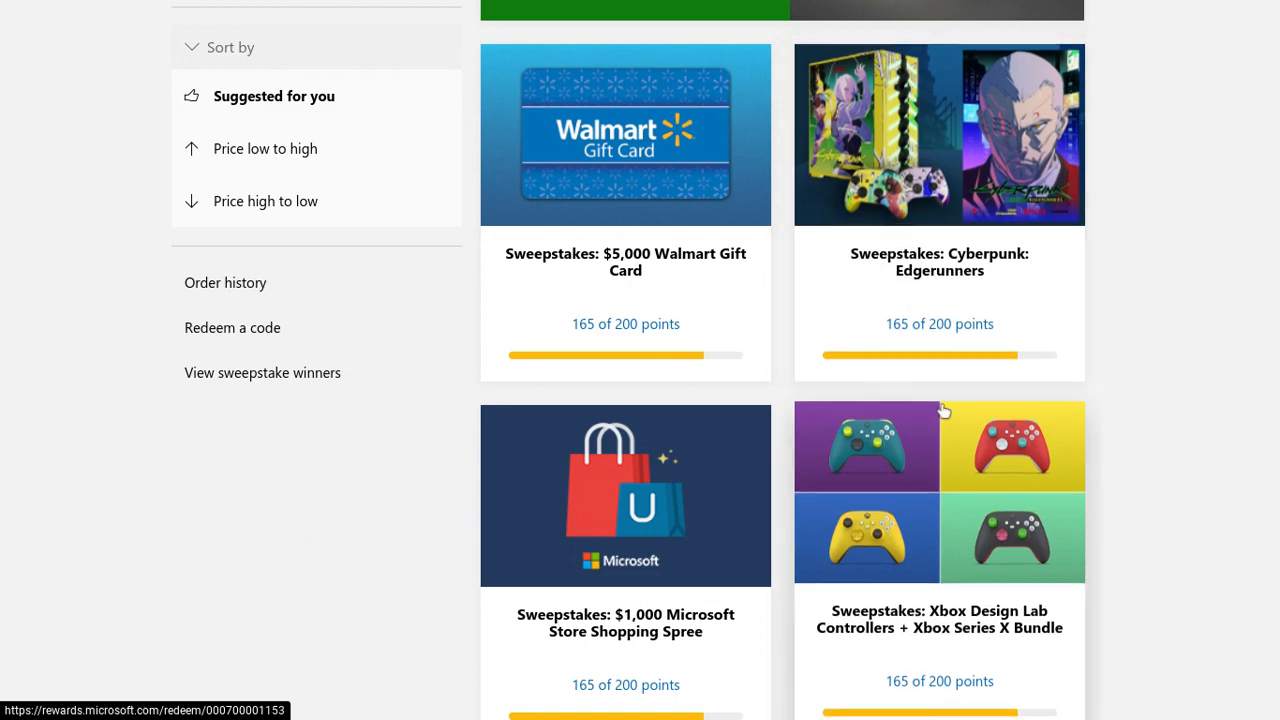
scroll(down, 3)
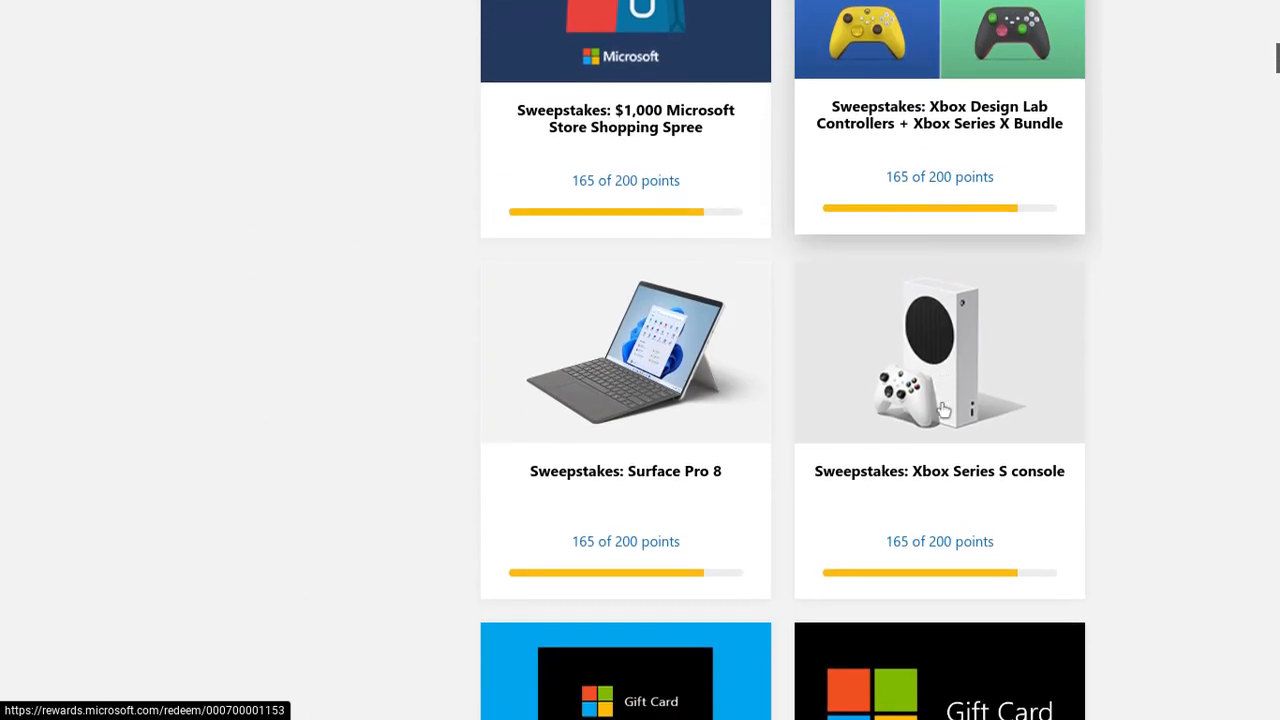
scroll(down, 3)
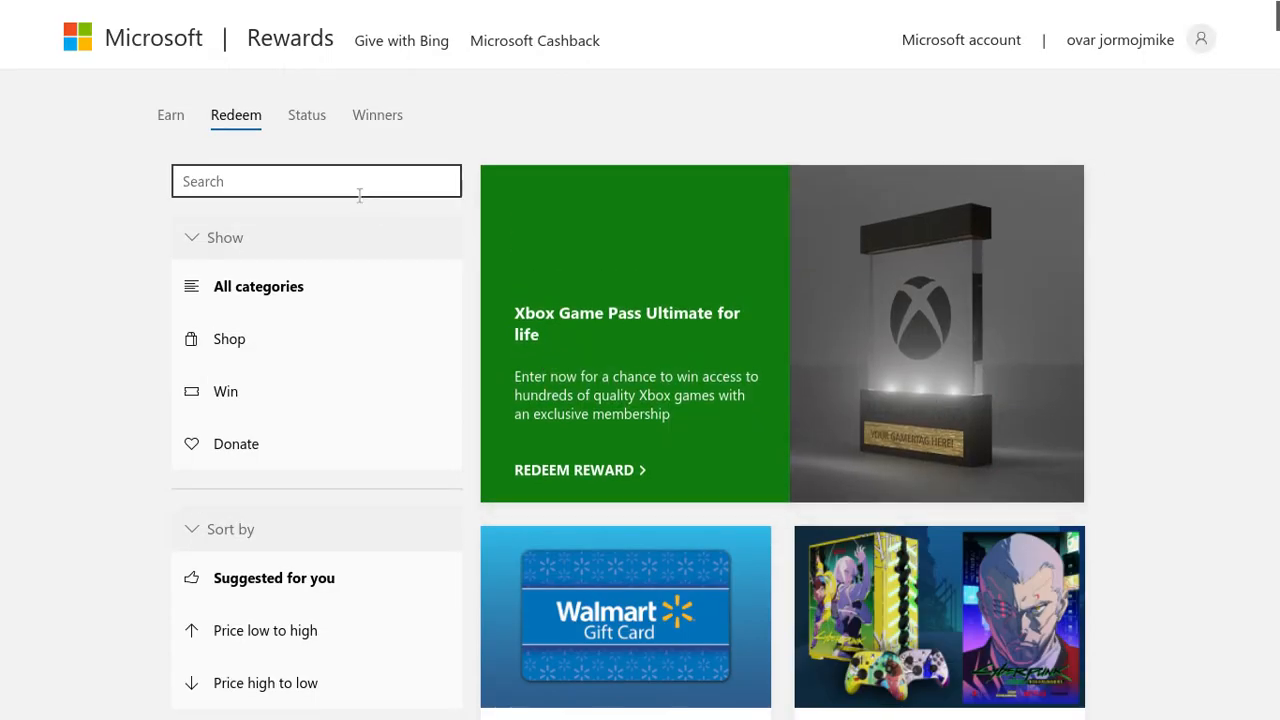
Step: Search rewards for 'rob', then 'ro', scrolling to Roblox Digital Code at 165/1,500 points
text(rob)
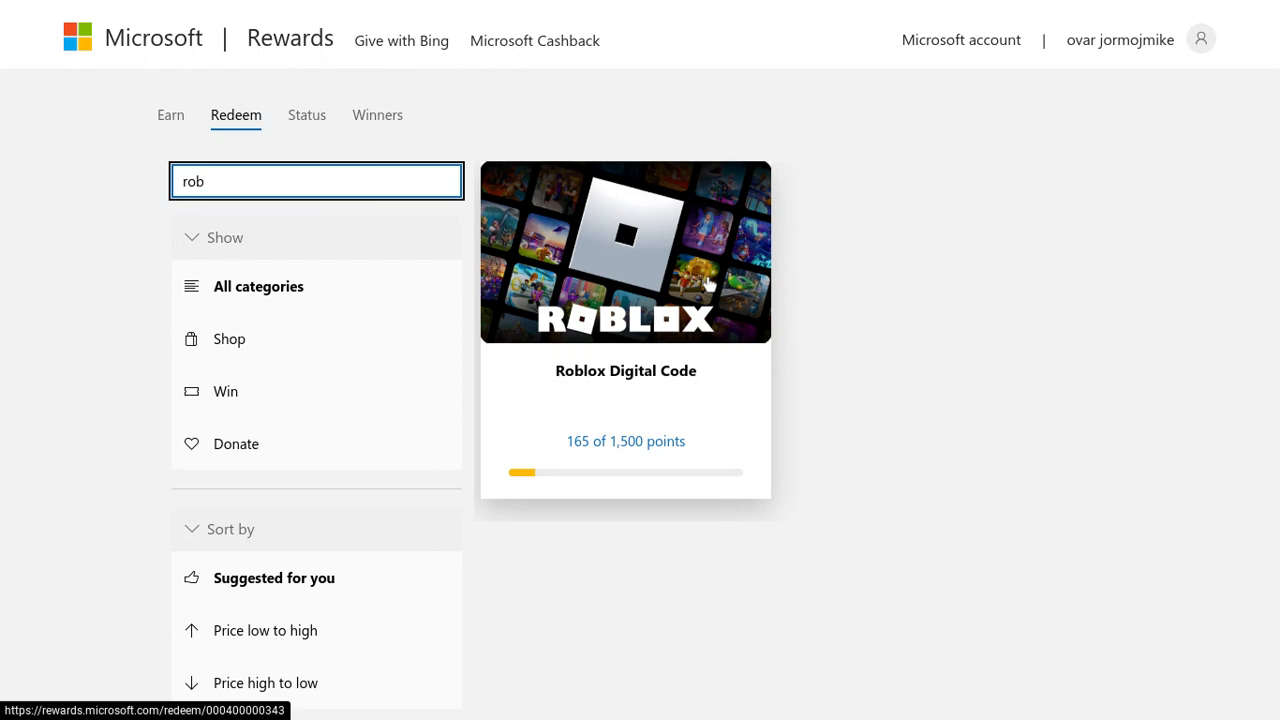
click(625, 252)
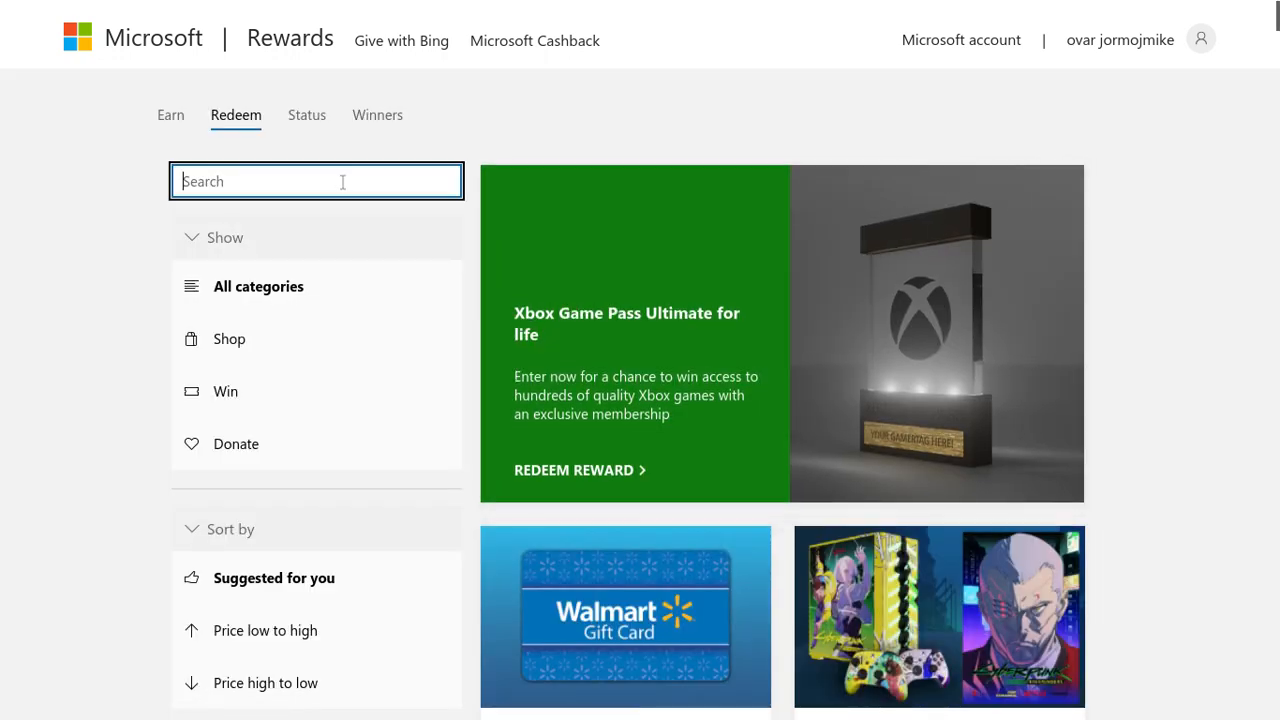
text(ro)
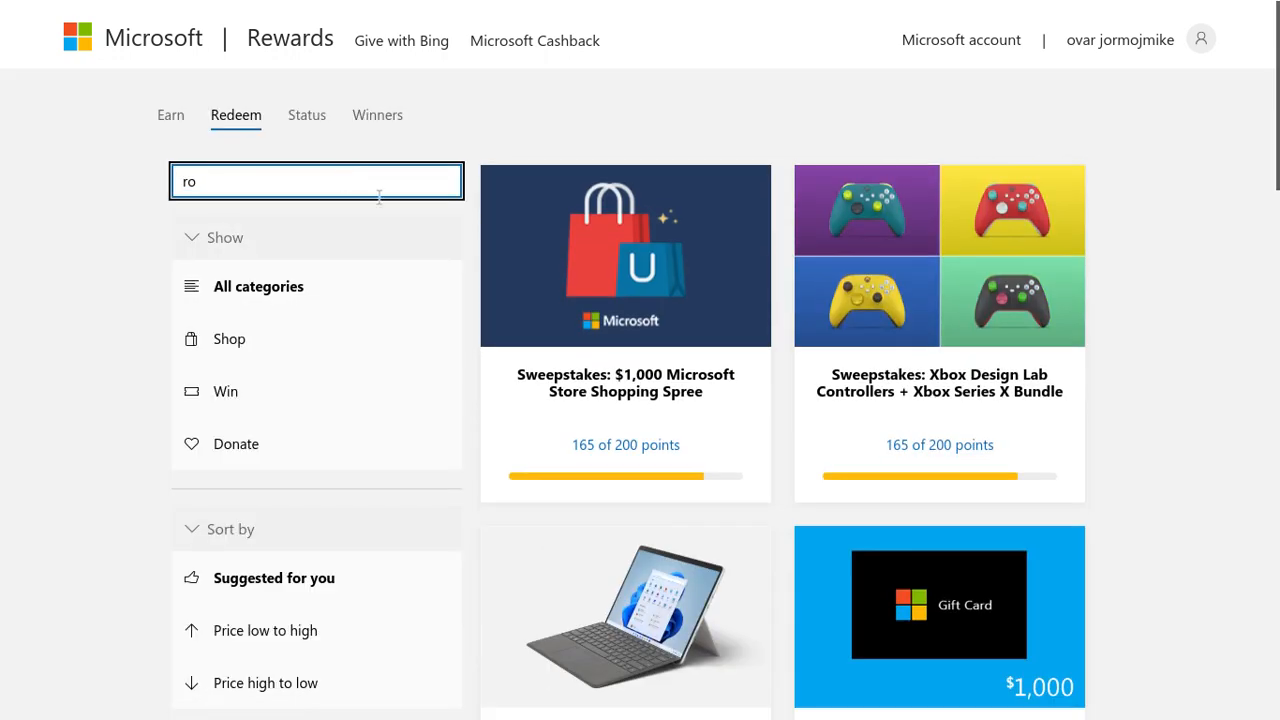
scroll(down, 3)
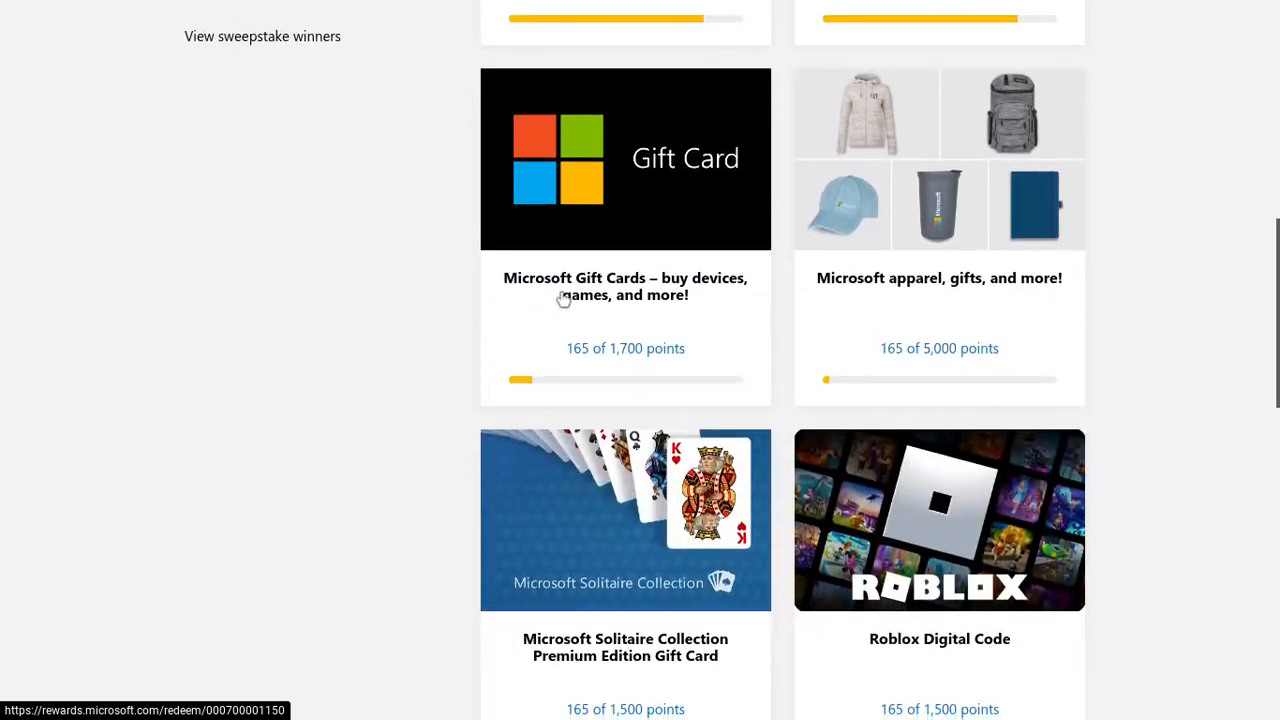
scroll(down, 3)
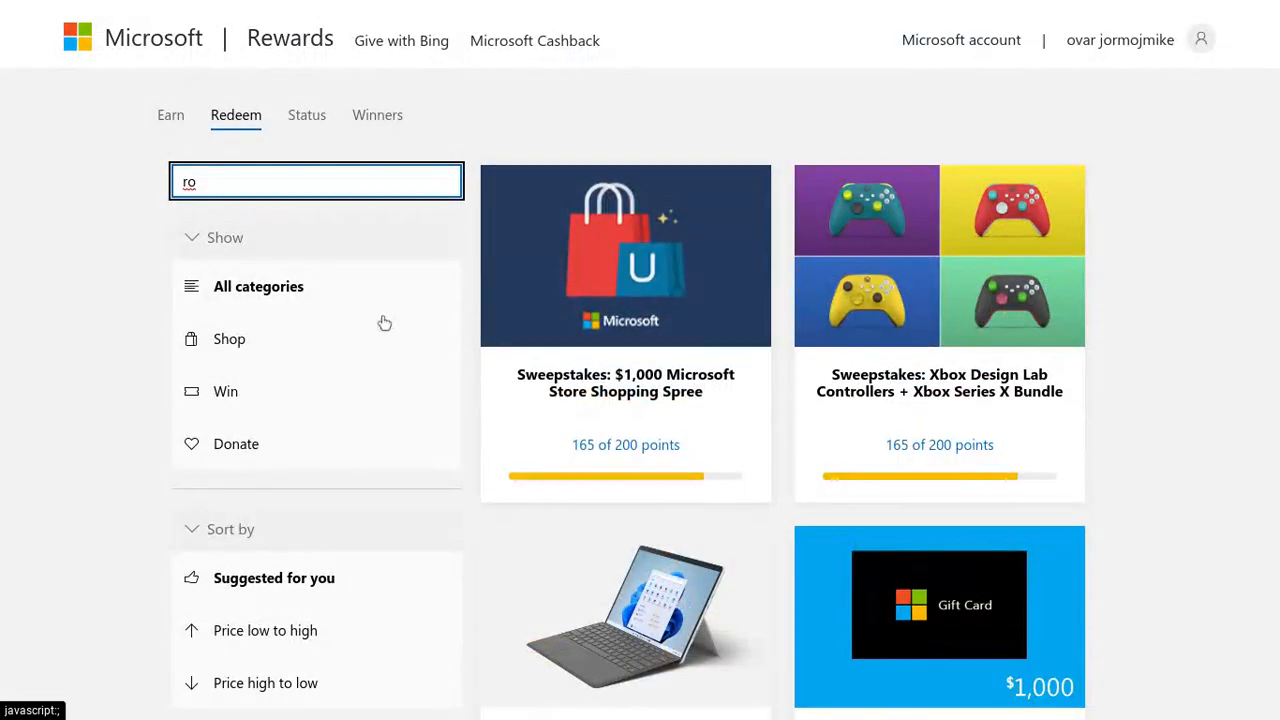
text(v-)
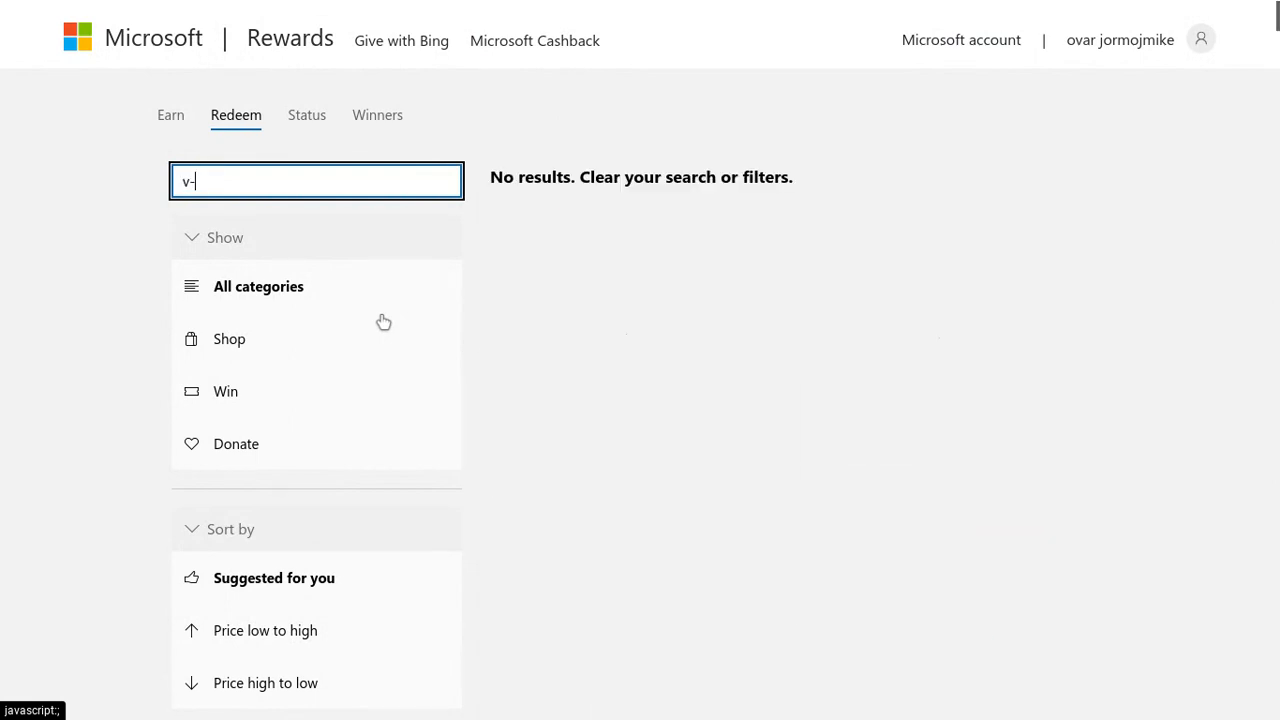
text(b)
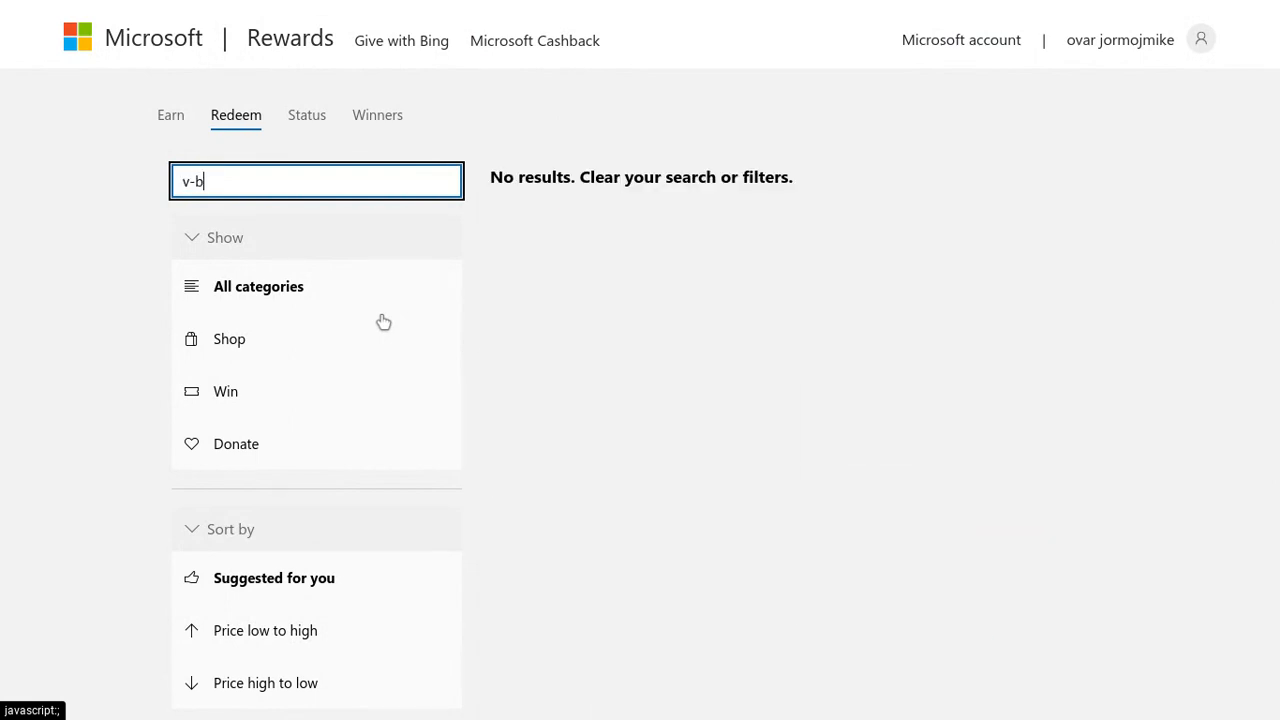
key(Backspace)
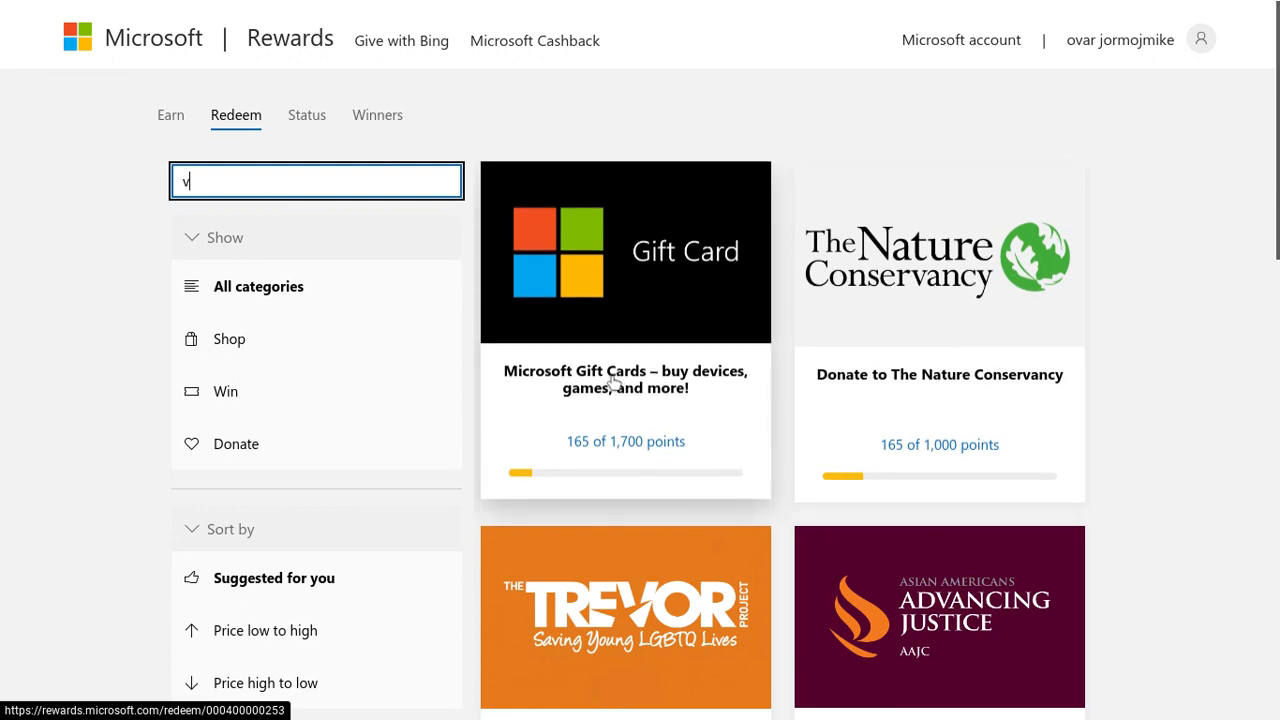
text(ro)
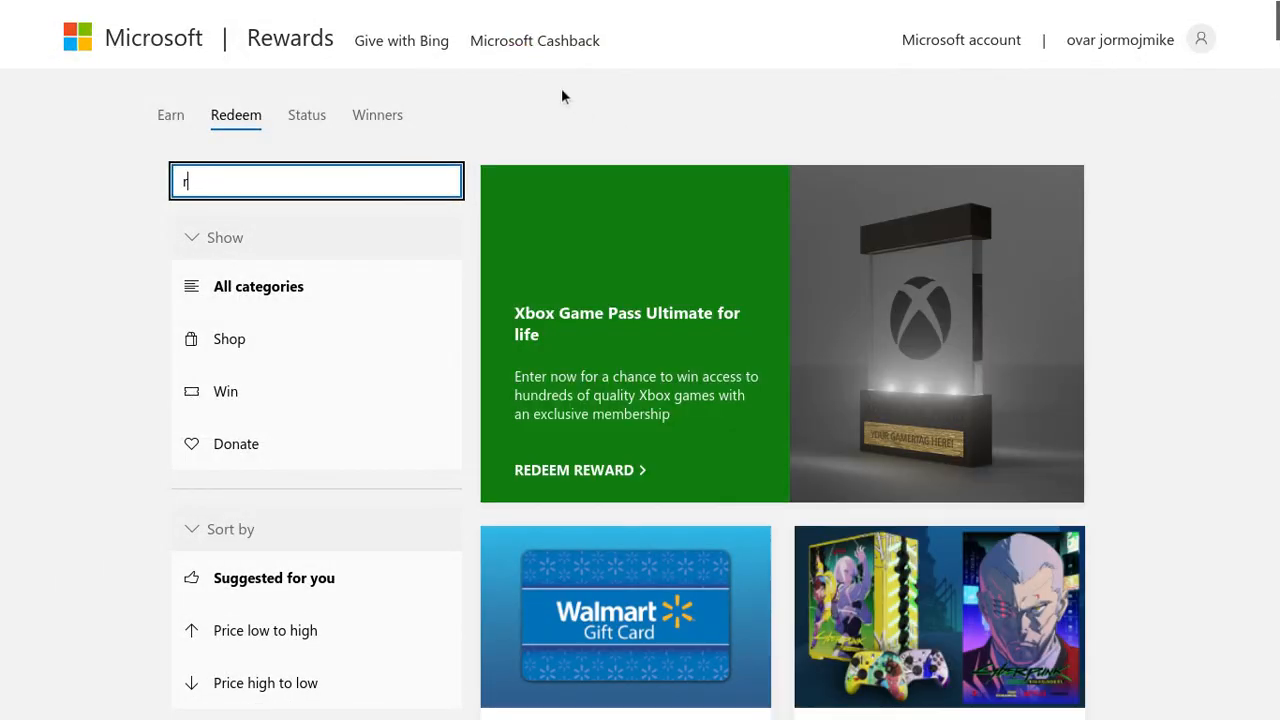
text(o)
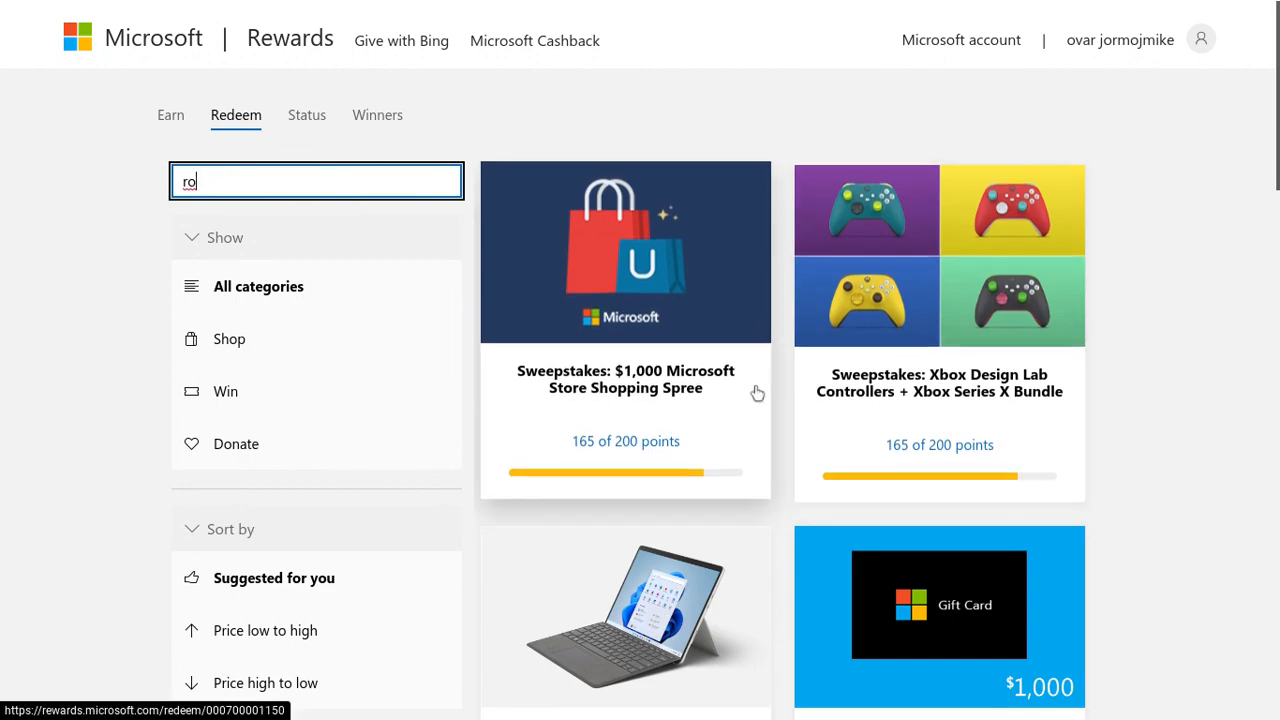
scroll(down, 3)
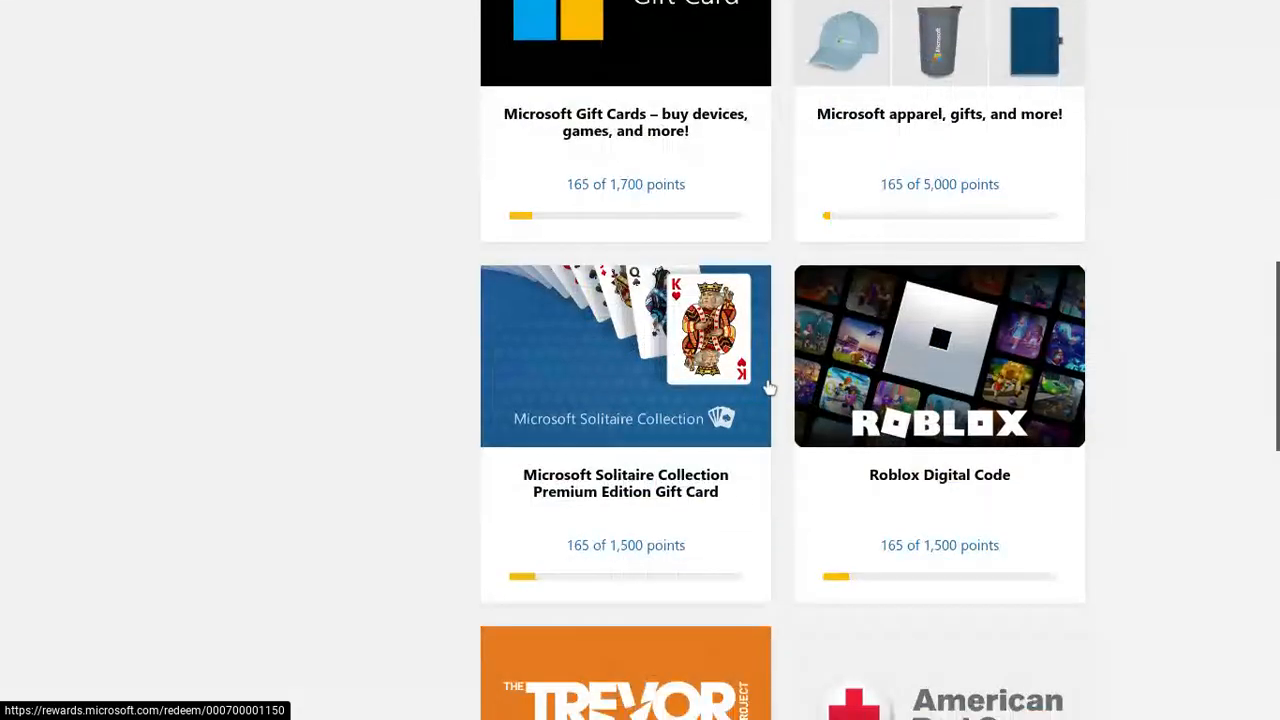
text(ro)
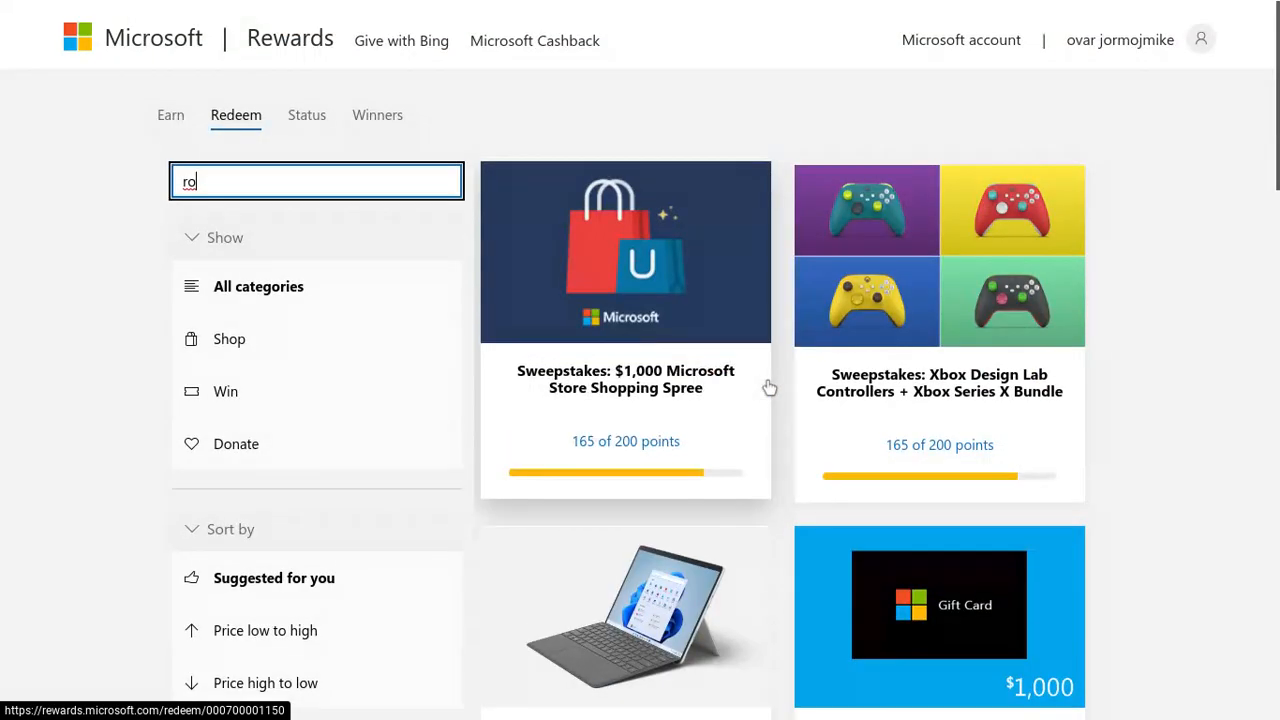
scroll(down, 3)
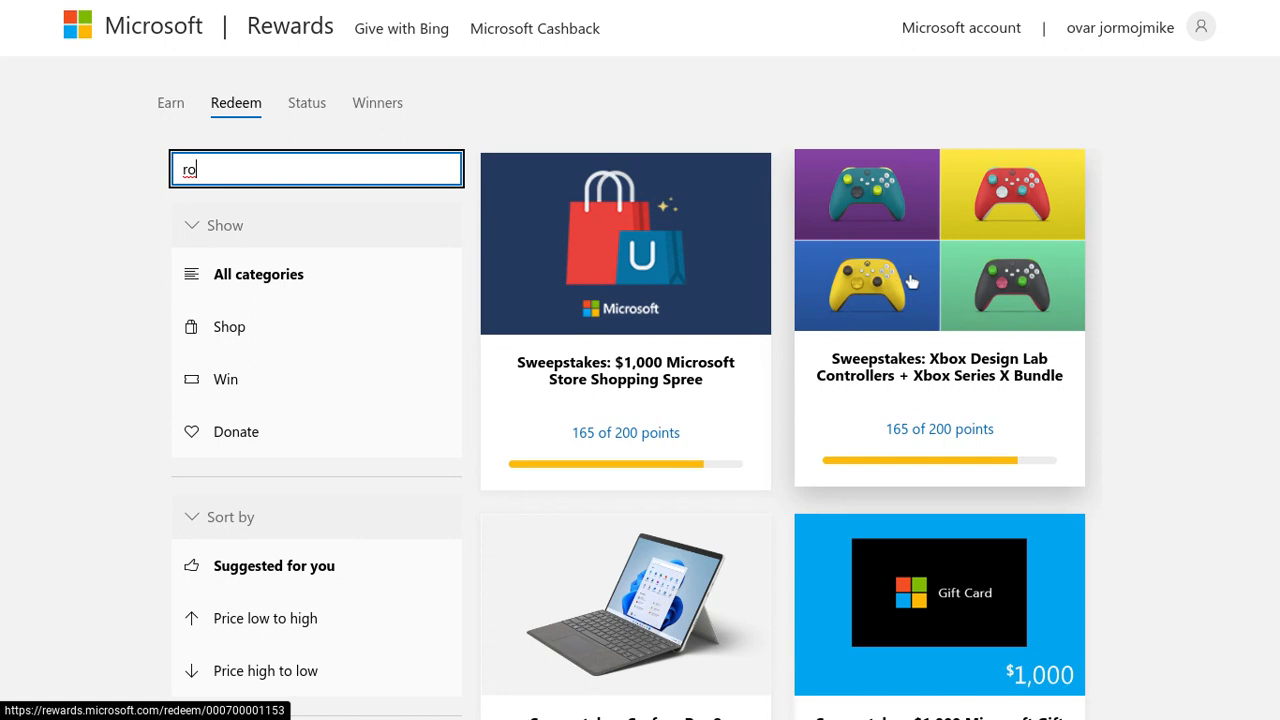
mouse_move(915, 280)
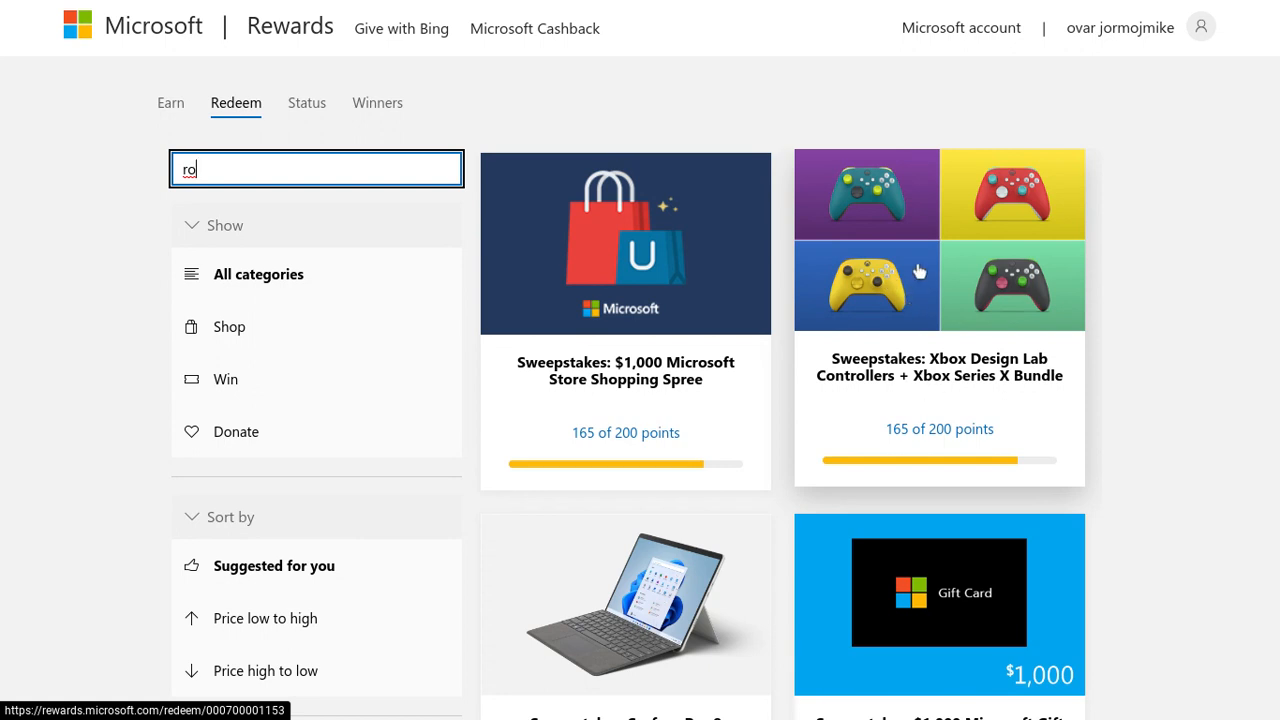